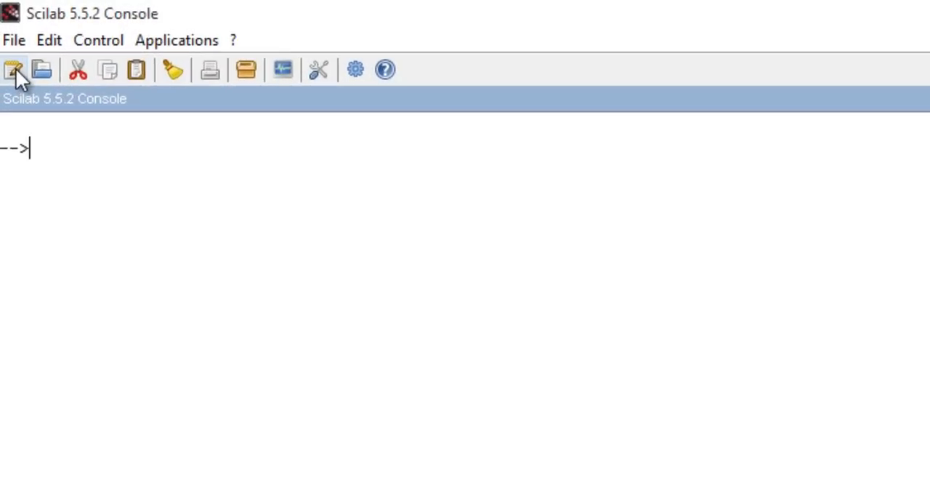
- Start a new SciNotes script and save it as plot.sce in Documents
left_click(15, 69)
type("p")
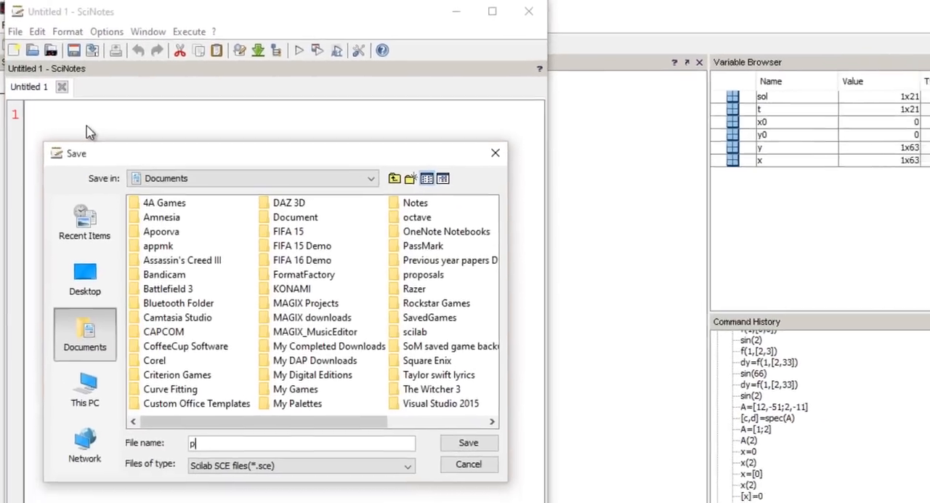
type("lot")
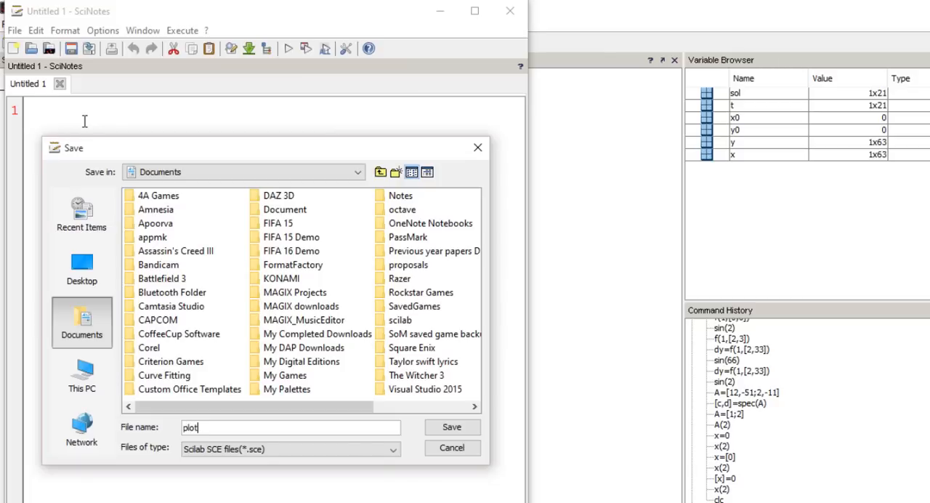
left_click(451, 427)
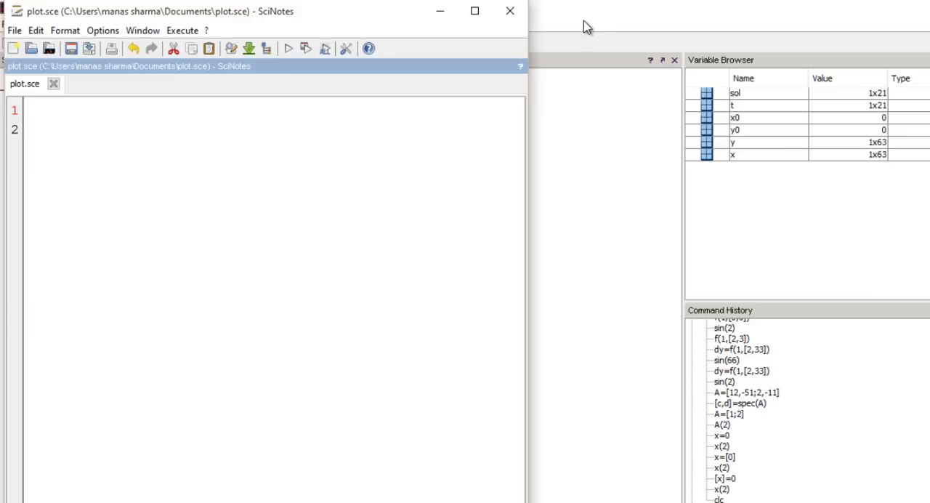
mouse_move(509, 11)
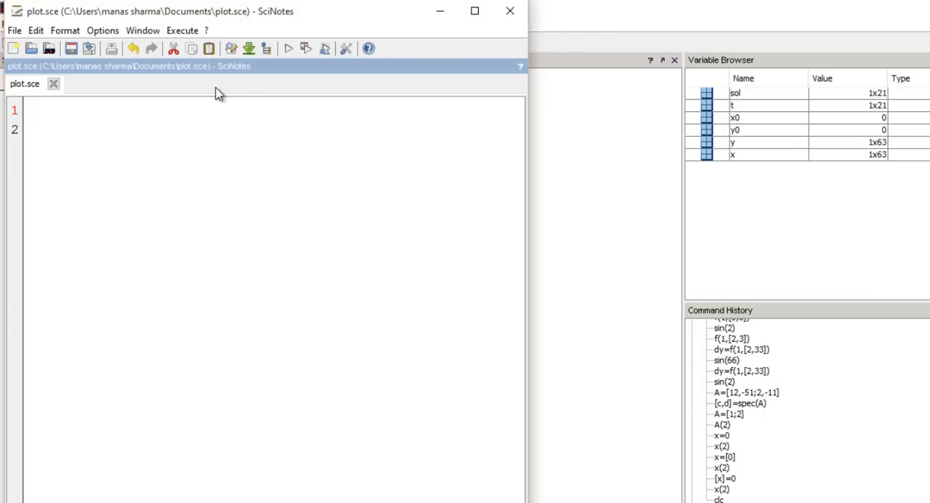
- Write the first line defining x=[0:2*%pi]
type("x=")
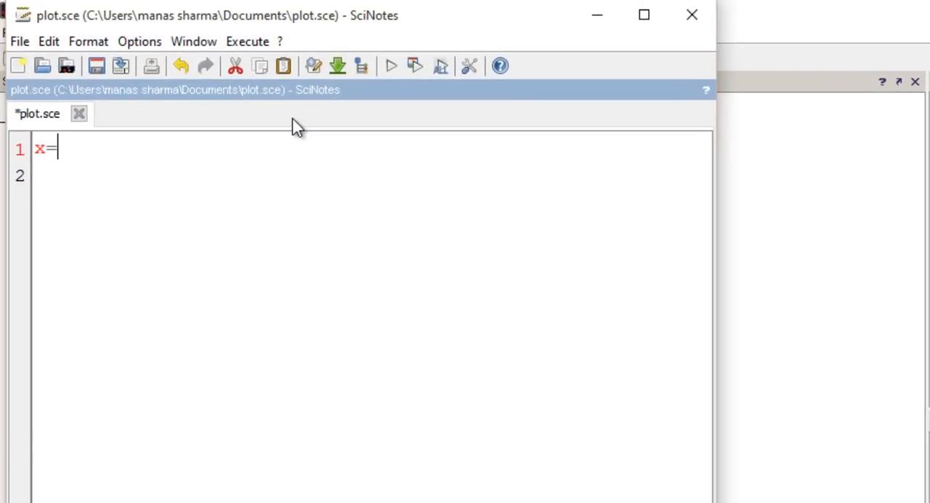
type("[0")
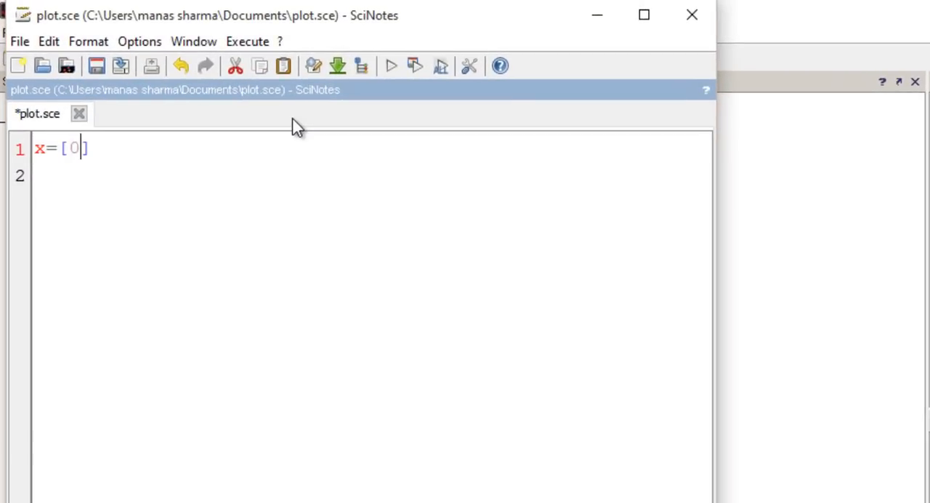
type(",2")
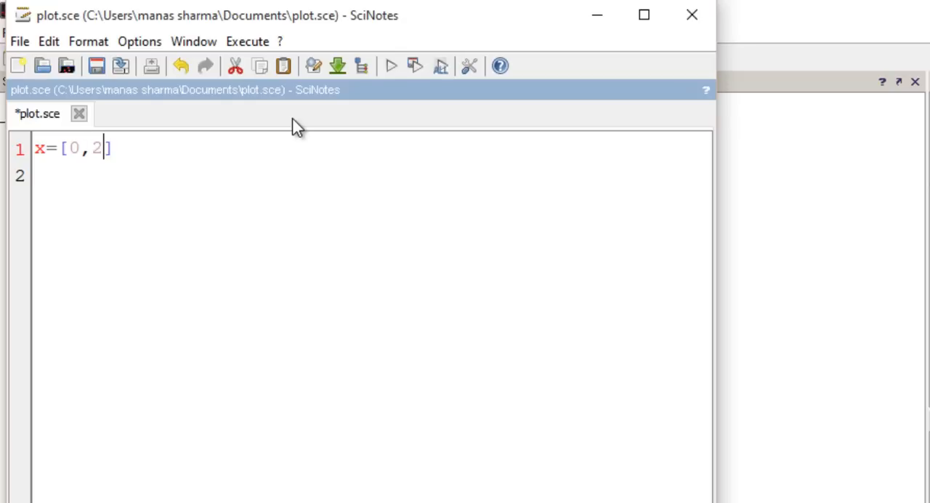
type("*")
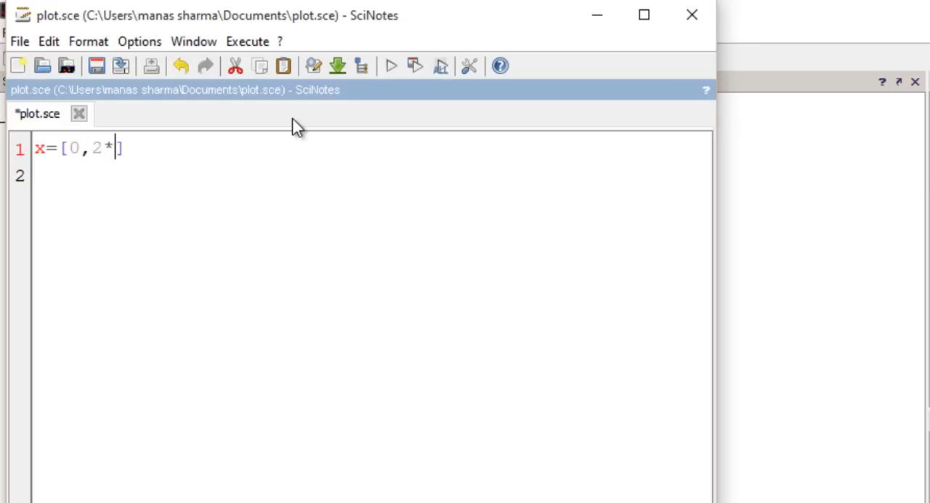
type("%p")
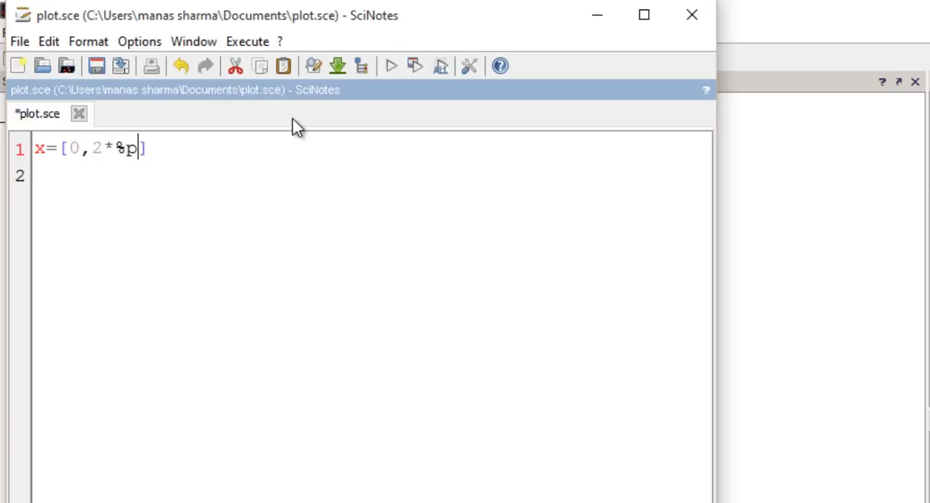
type("i")
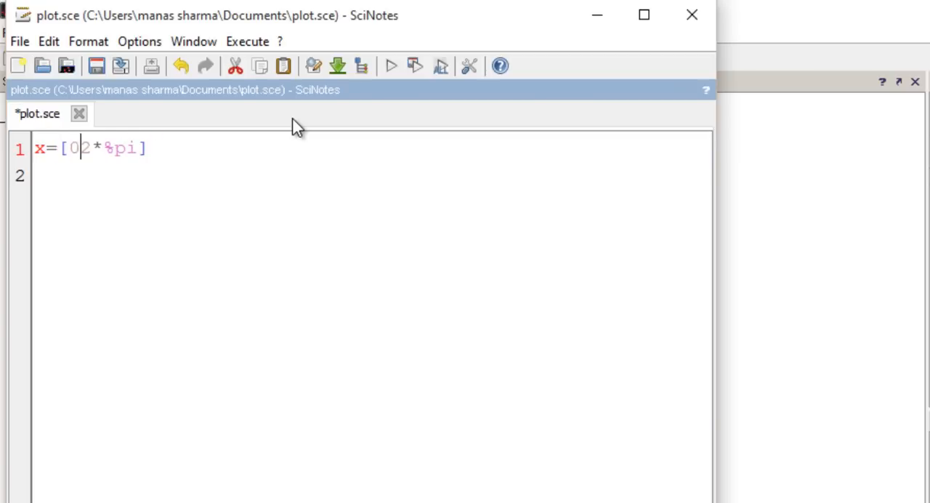
type(":")
left_click(372, 176)
type("y")
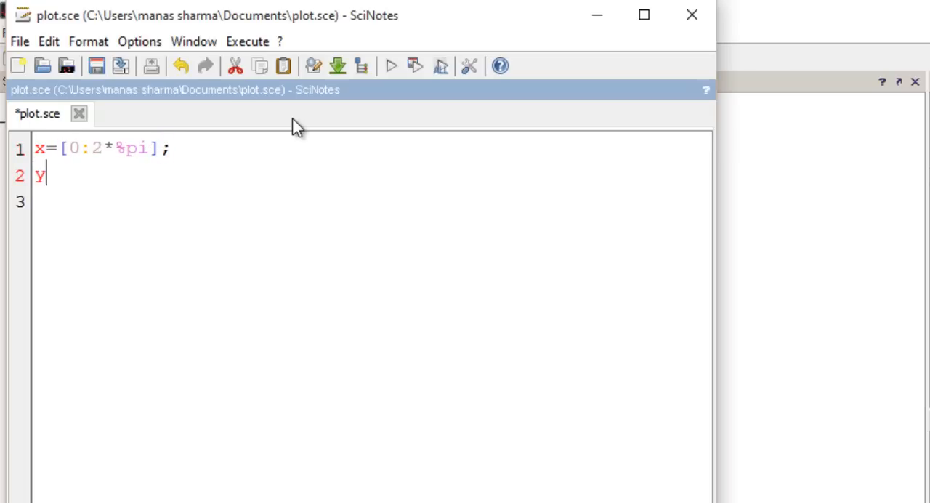
- Add the lines y=sin(x) and plot(x,y) below the x definition
type("=s")
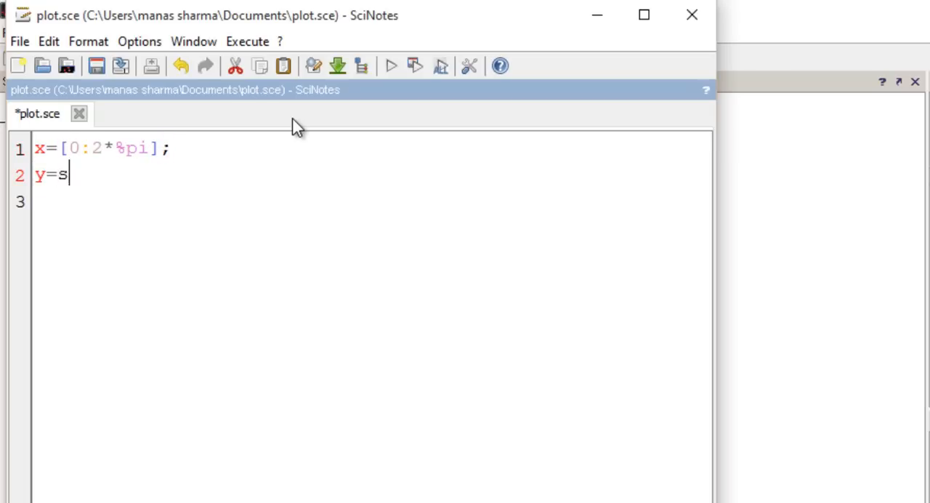
type("in(x)")
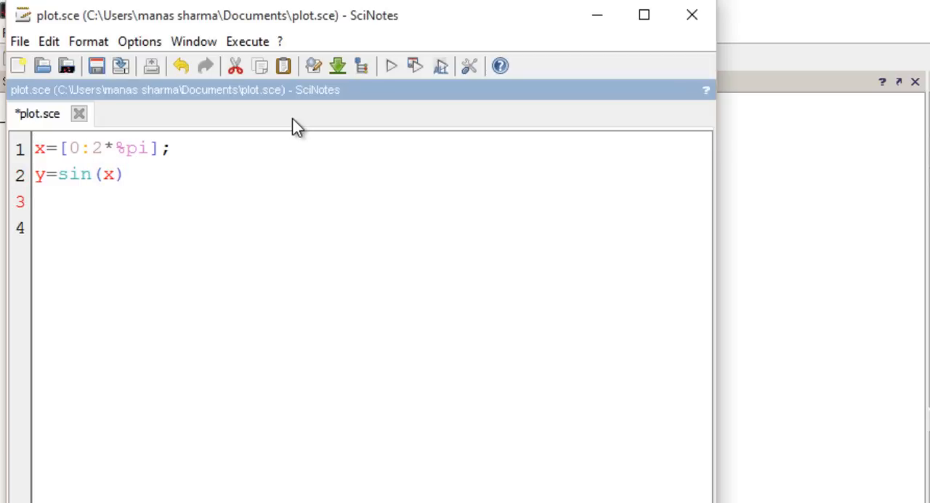
type("plot")
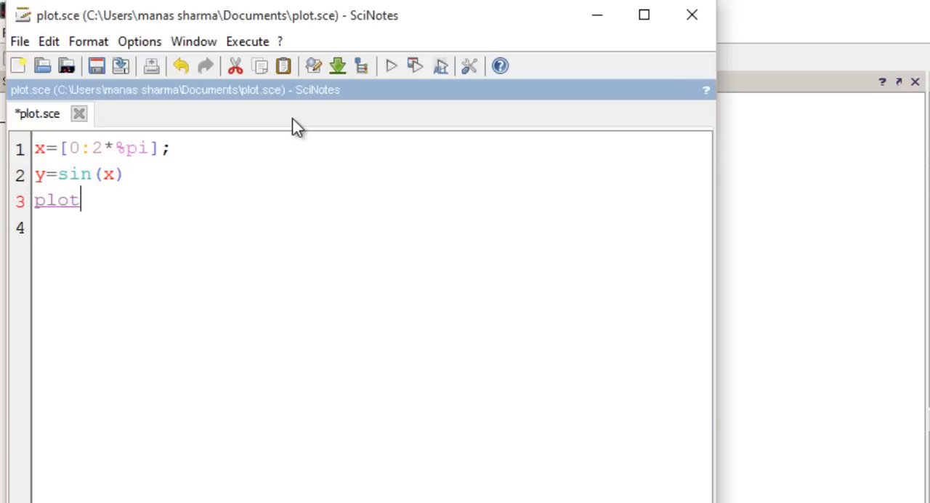
type("()")
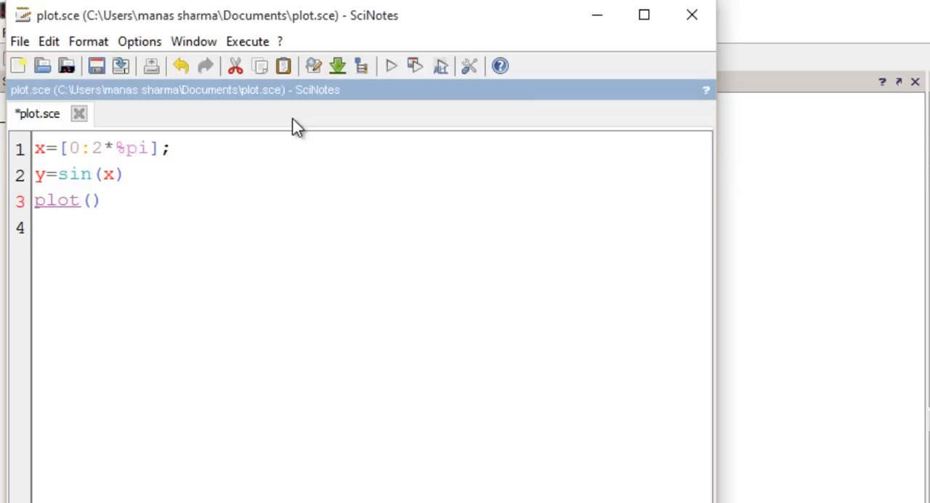
type("x,y")
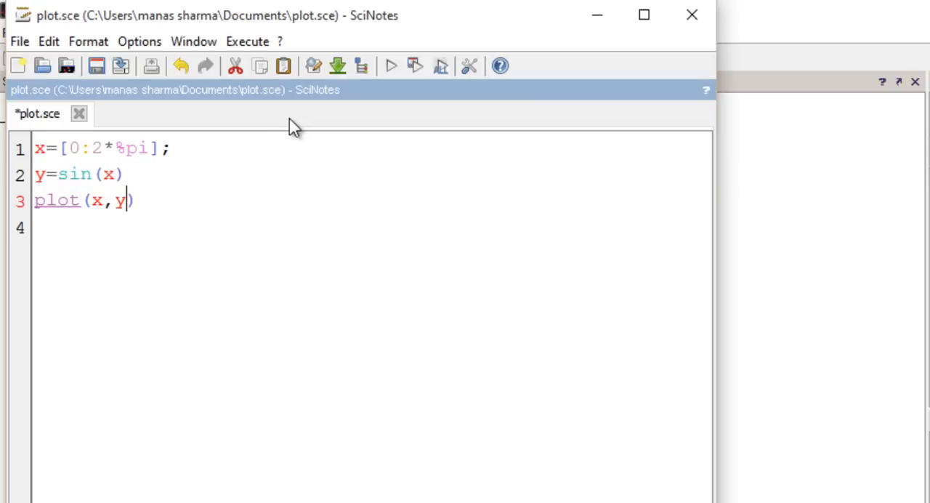
mouse_move(93, 209)
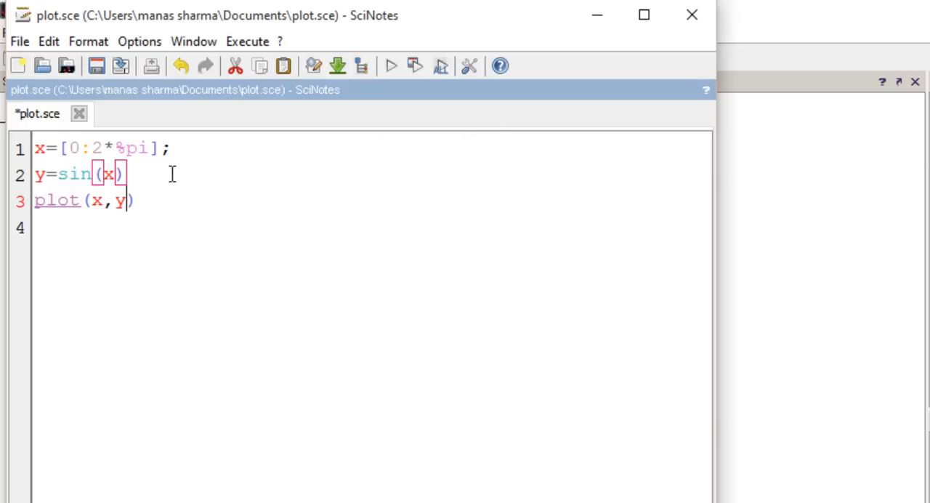
triple_click(79, 174)
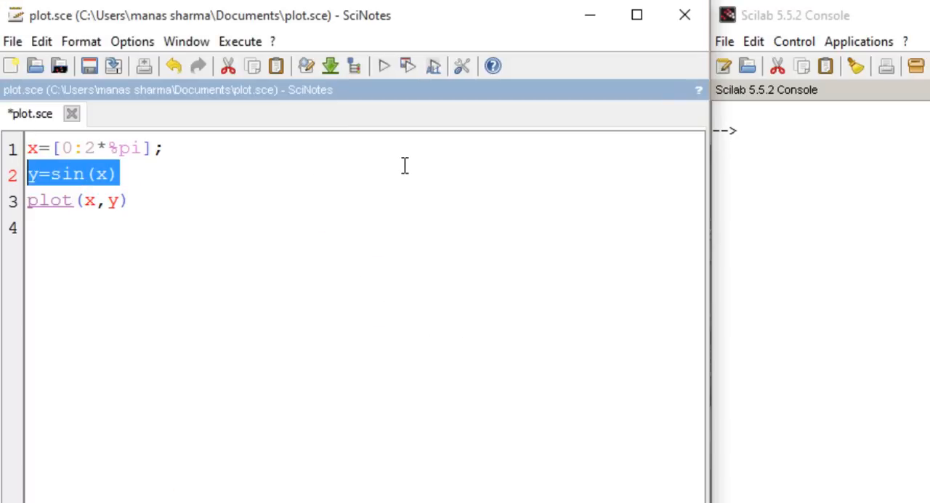
mouse_move(165, 186)
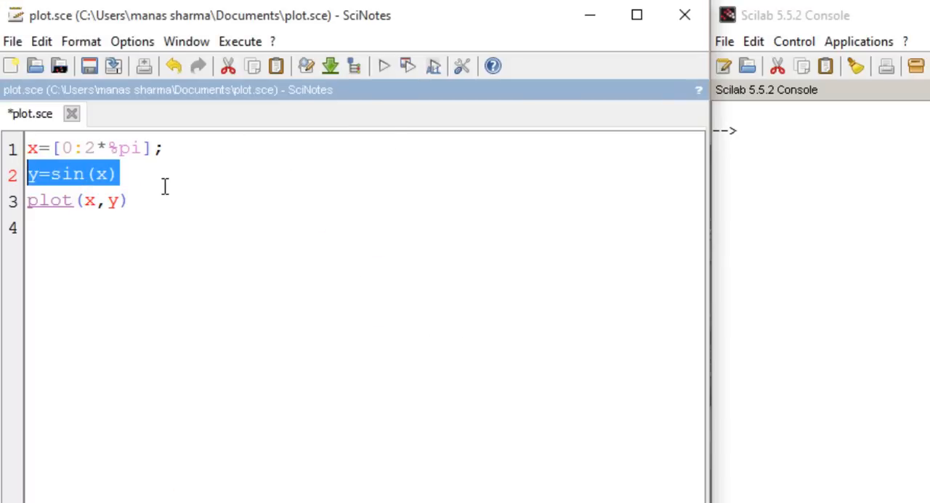
- End the y=sin(x) and plot(x,y) lines with semicolons
type(";")
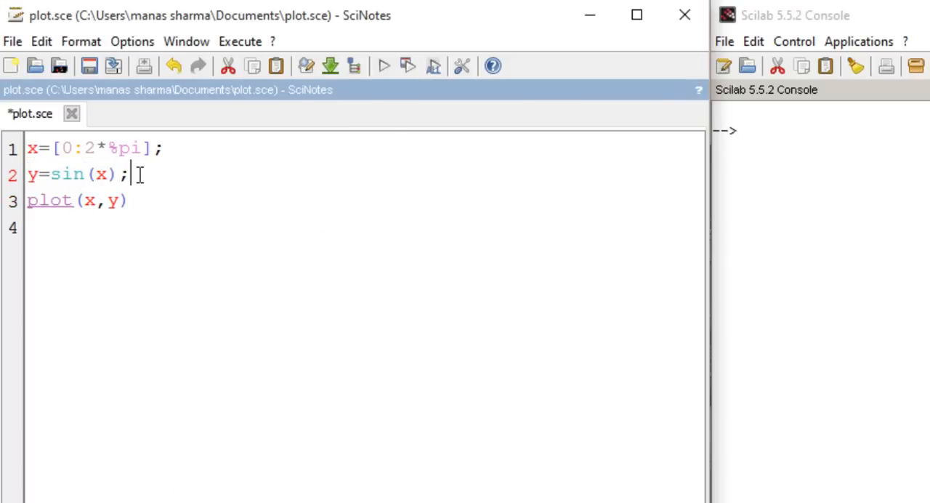
type(";")
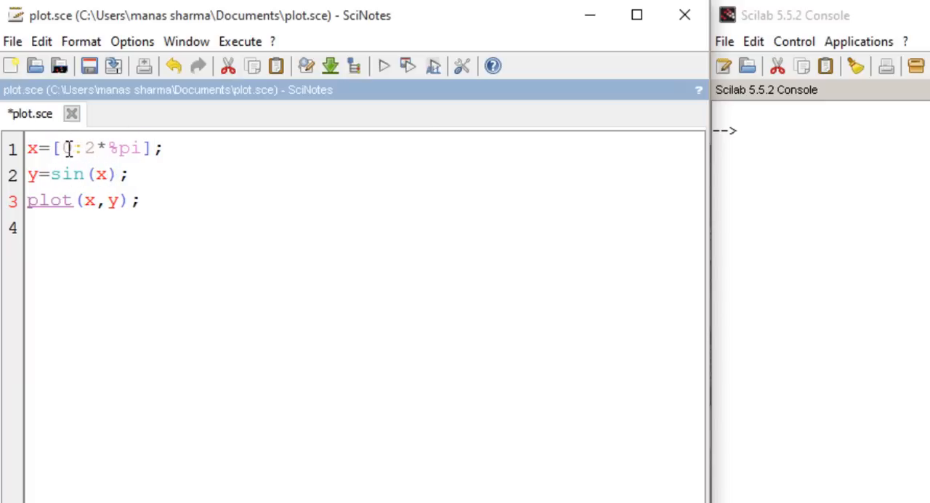
left_click_drag(26, 148, 165, 148)
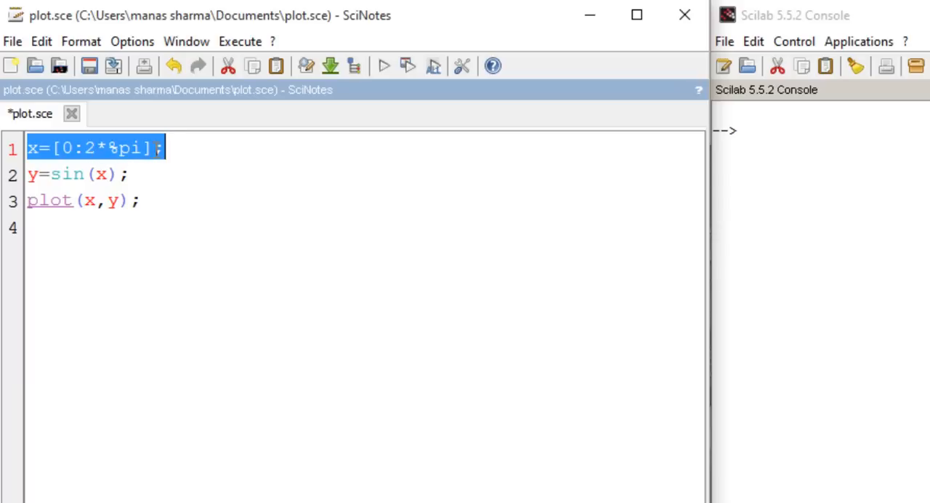
left_click(85, 148)
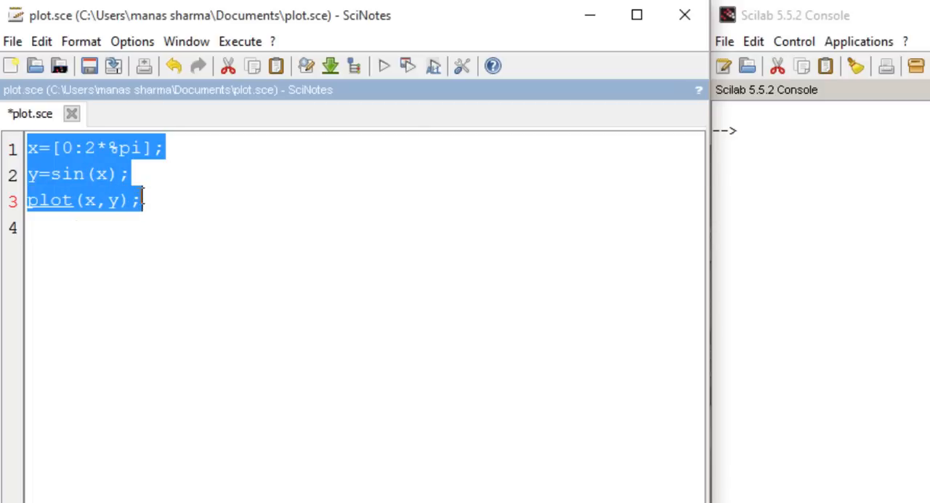
- Insert a 0.1 step into the x definition, giving x=[0:0.1:2*%pi]
left_click(85, 148)
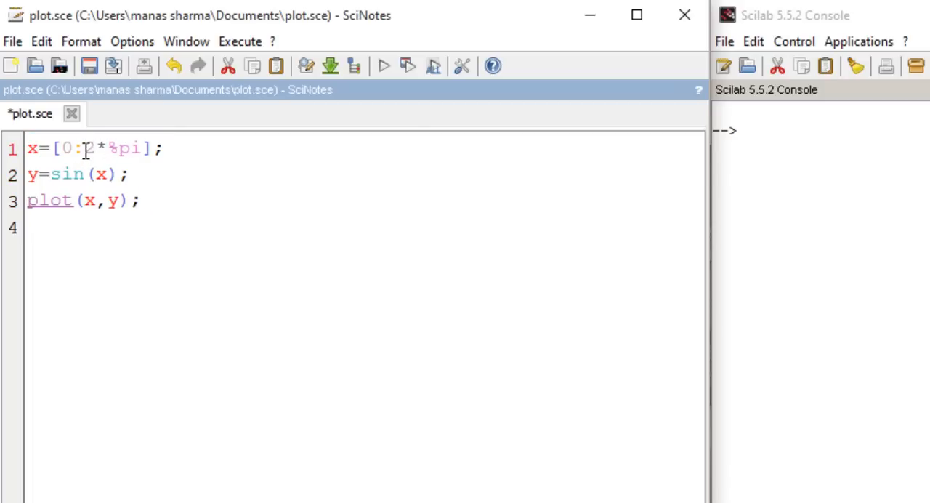
type("0.1")
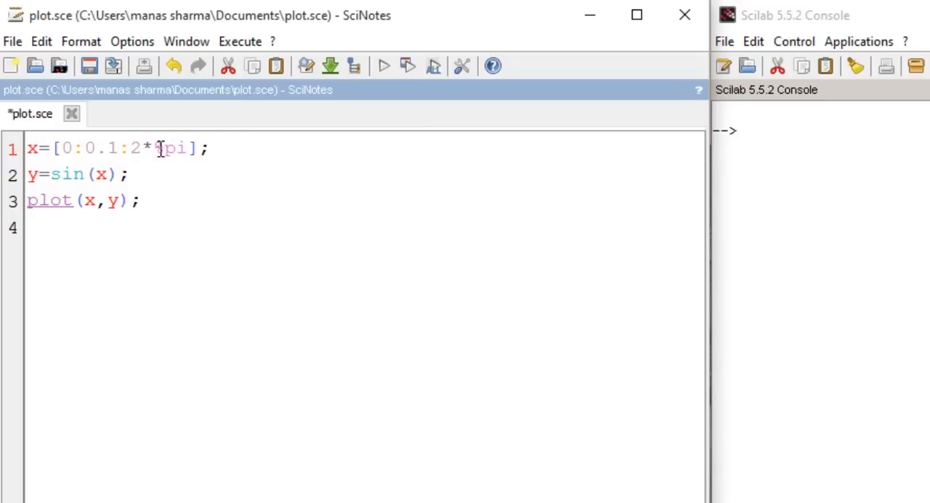
triple_click(116, 148)
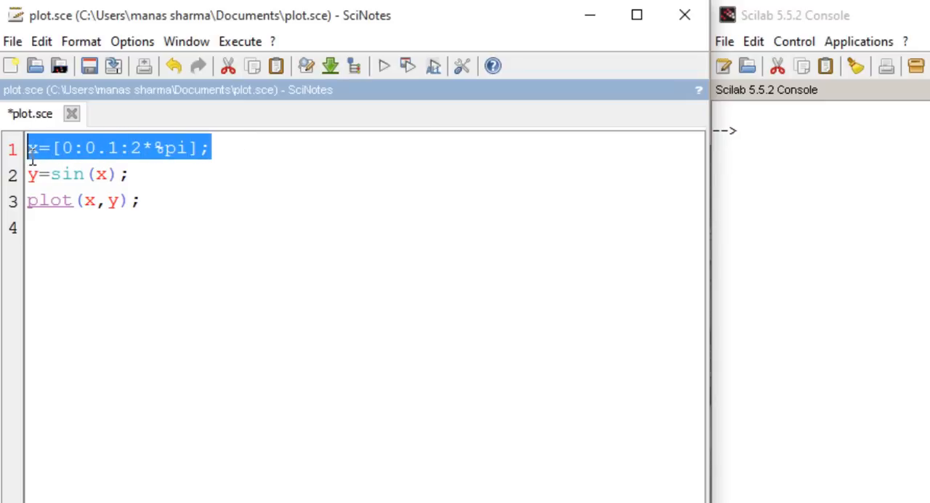
left_click(59, 149)
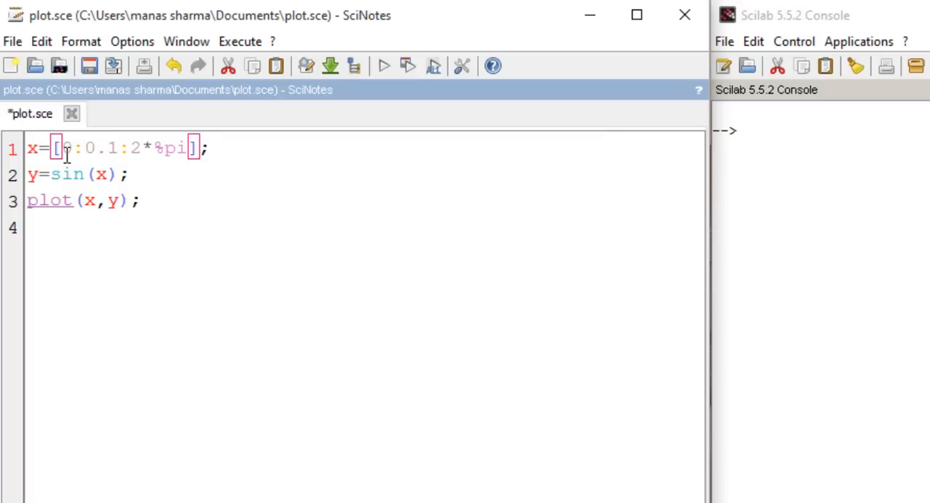
double_click(66, 148)
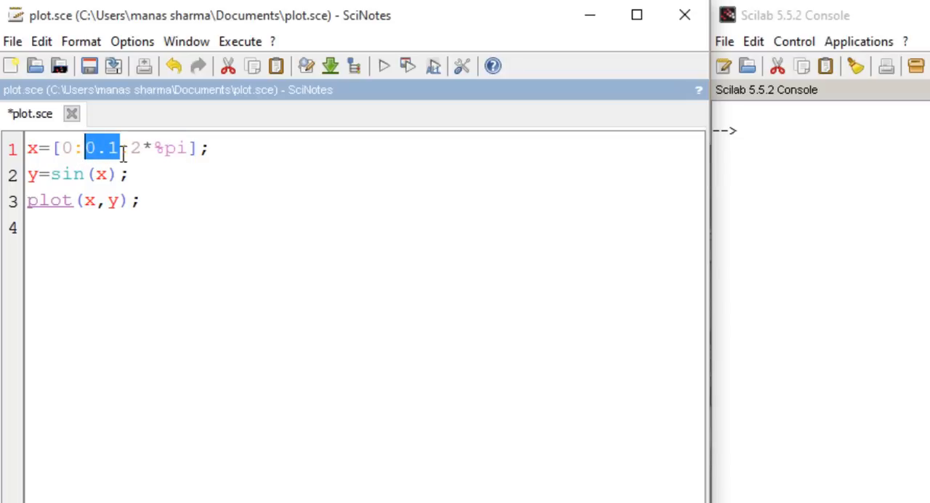
mouse_move(125, 152)
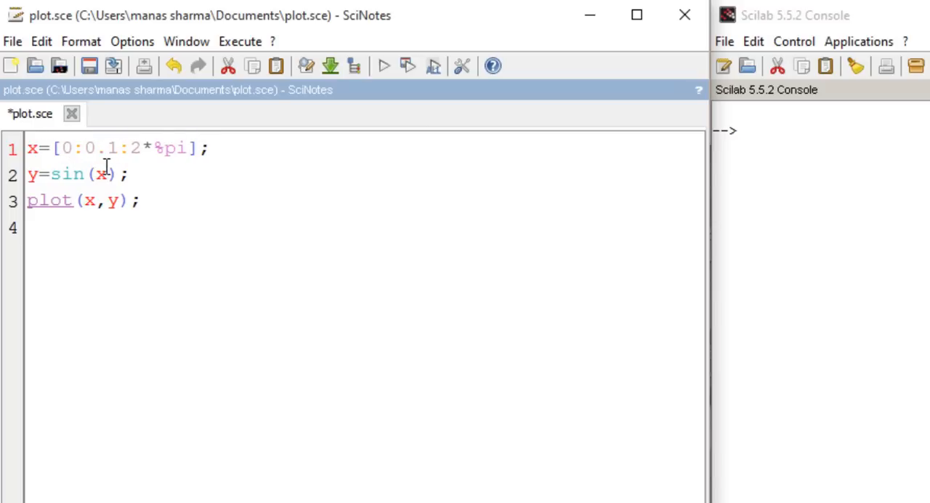
mouse_move(84, 157)
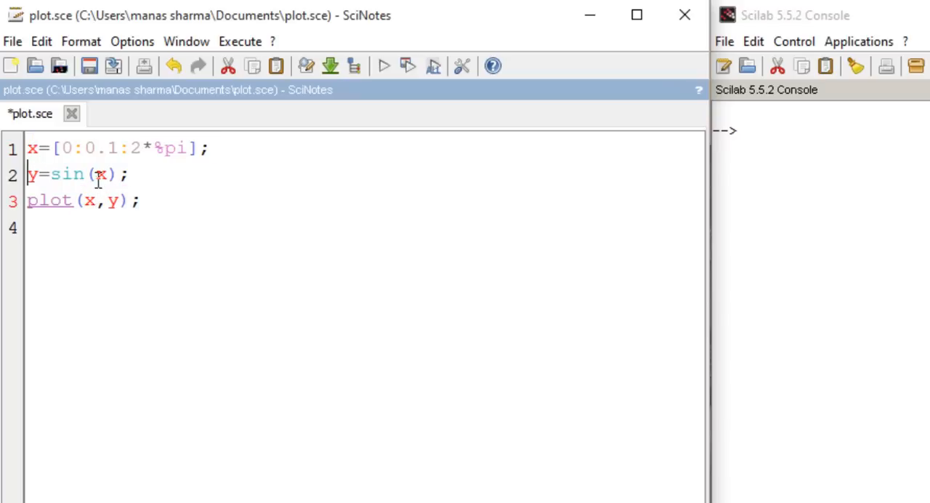
mouse_move(119, 148)
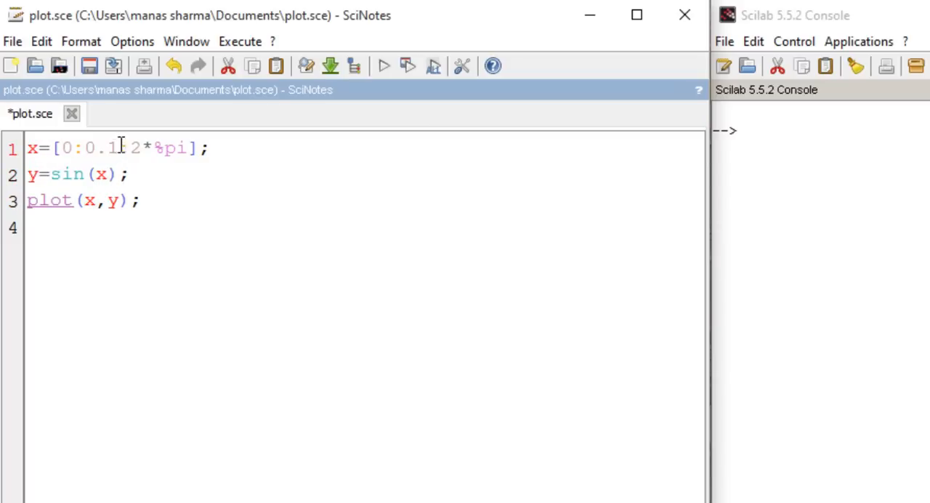
mouse_move(408, 67)
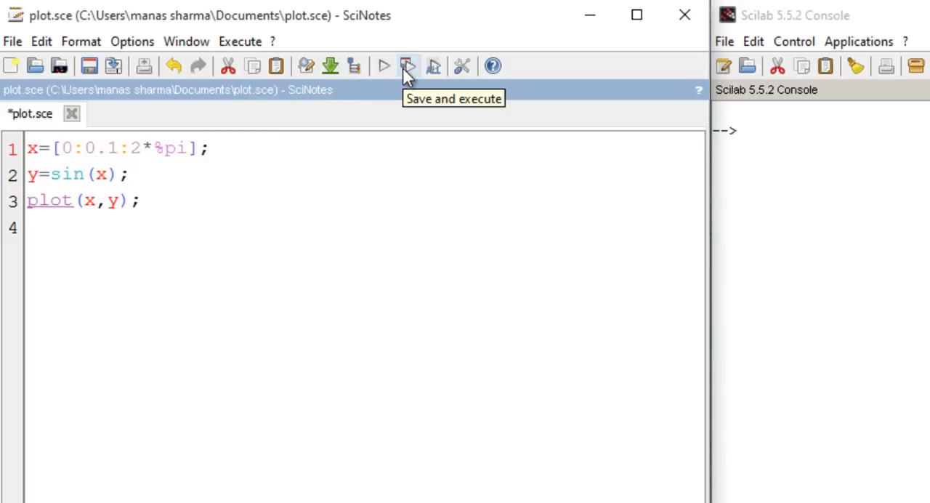
- Save and execute plot.sce so a graphic window shows the sine curve from 0 to 2π
left_click(407, 67)
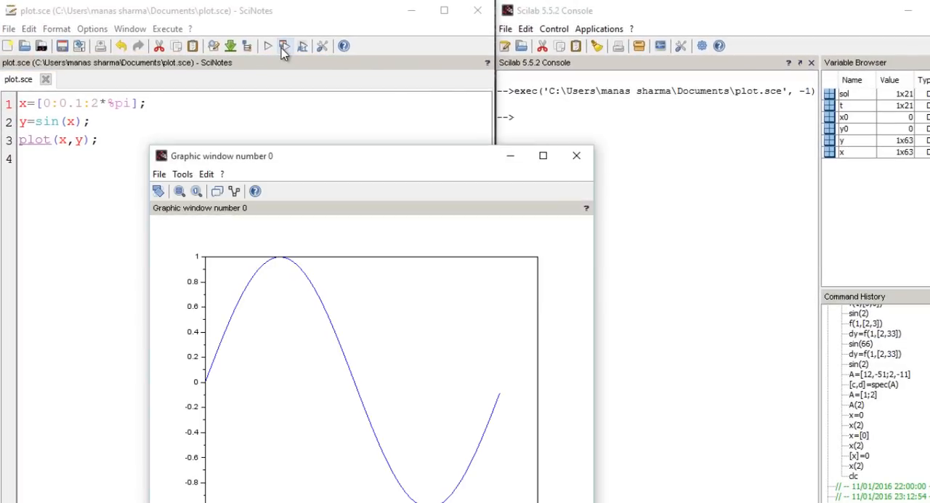
left_click_drag(221, 156, 404, 53)
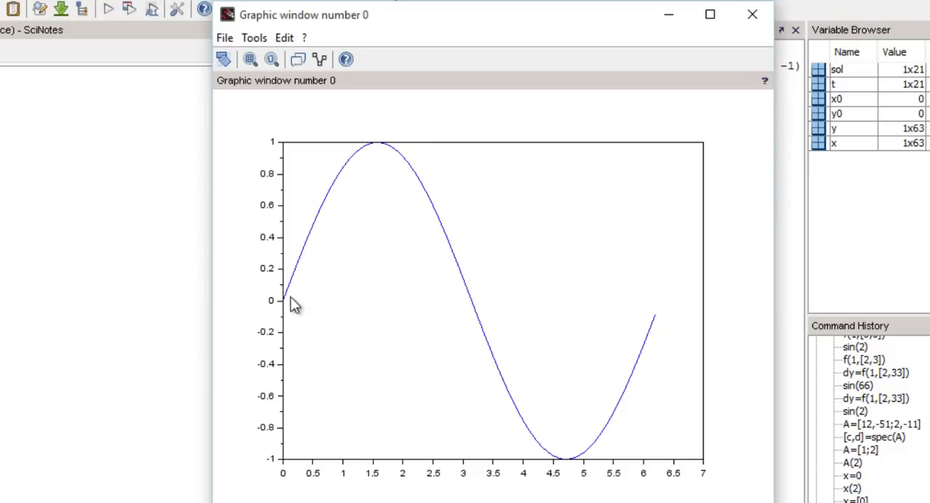
mouse_move(670, 334)
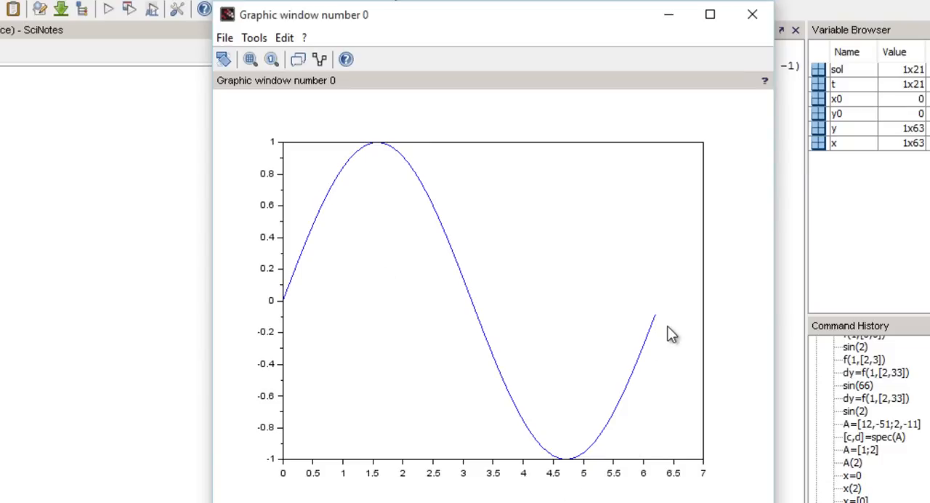
mouse_move(662, 326)
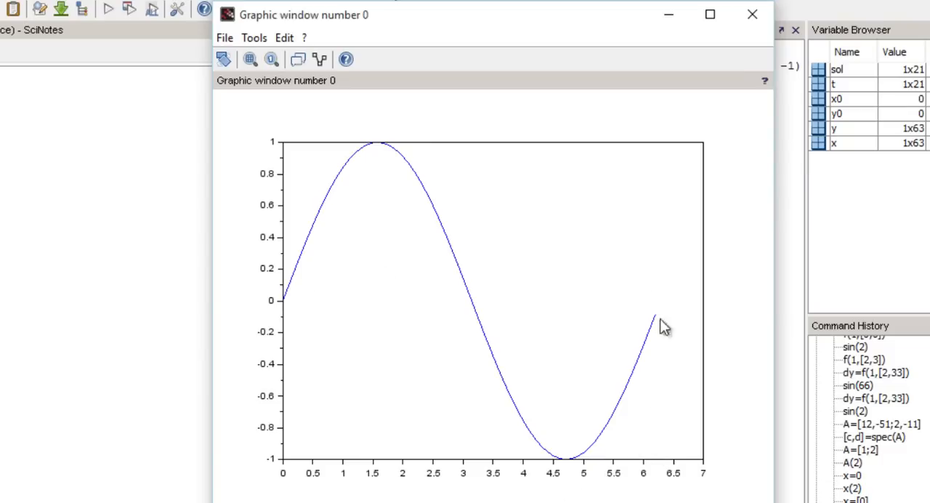
mouse_move(673, 439)
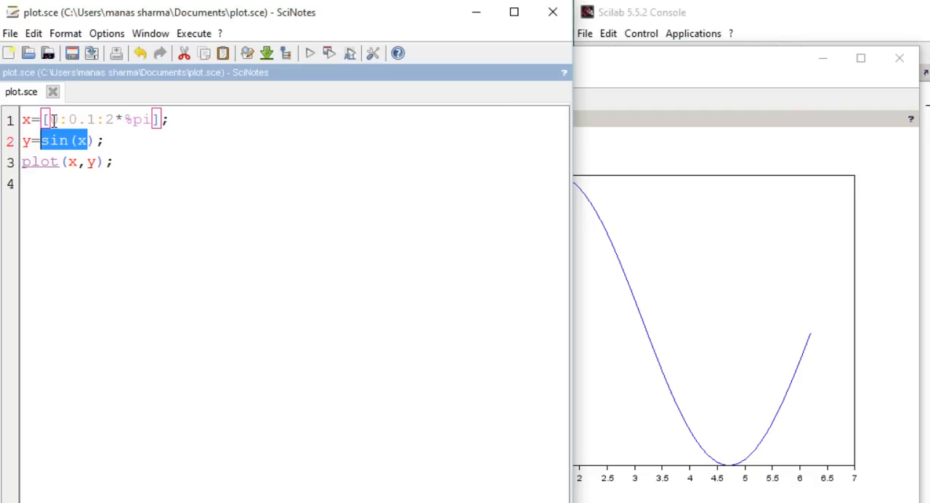
- Set x=[0,1,2,3,4], y=[0,1,4,9,16] and add clf; as a new first line
type("0];")
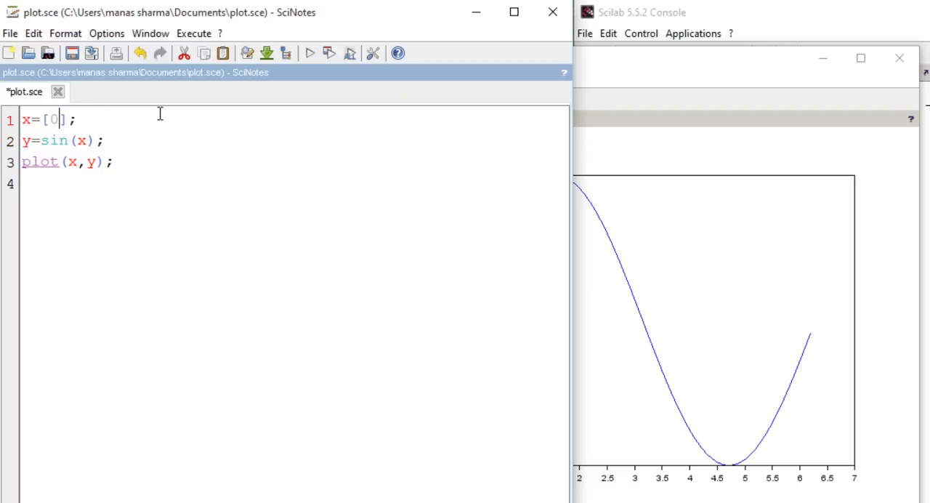
type(",1,2,")
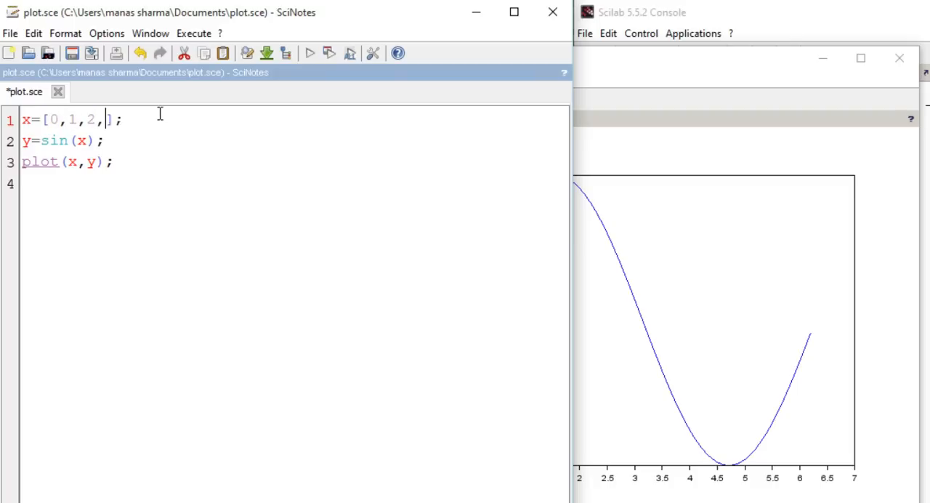
type("3,4")
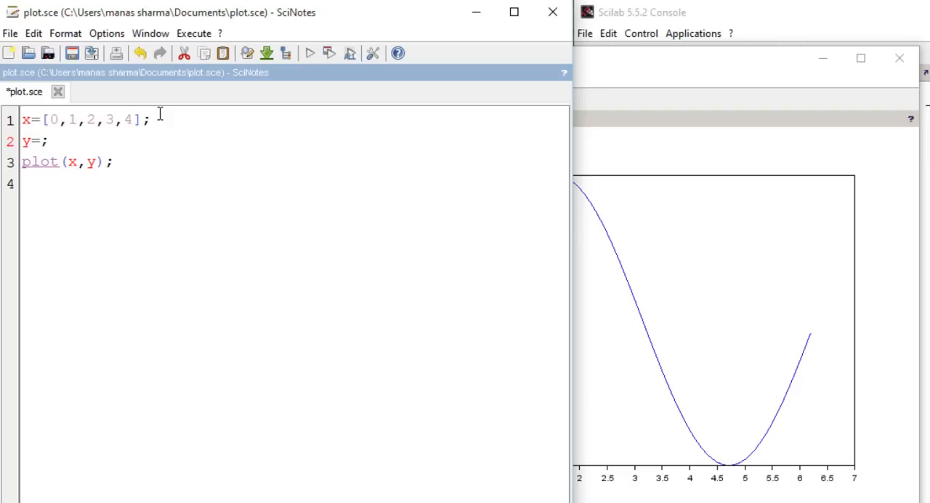
type("[]")
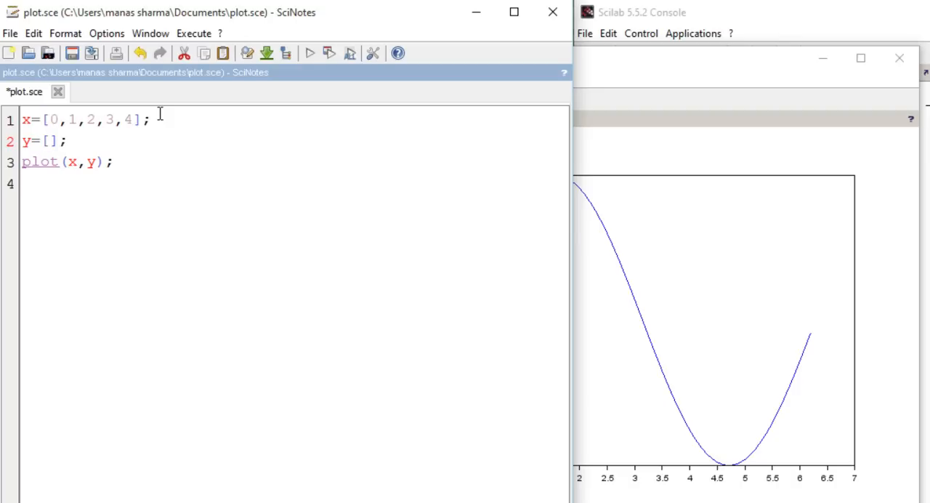
type("0,1,")
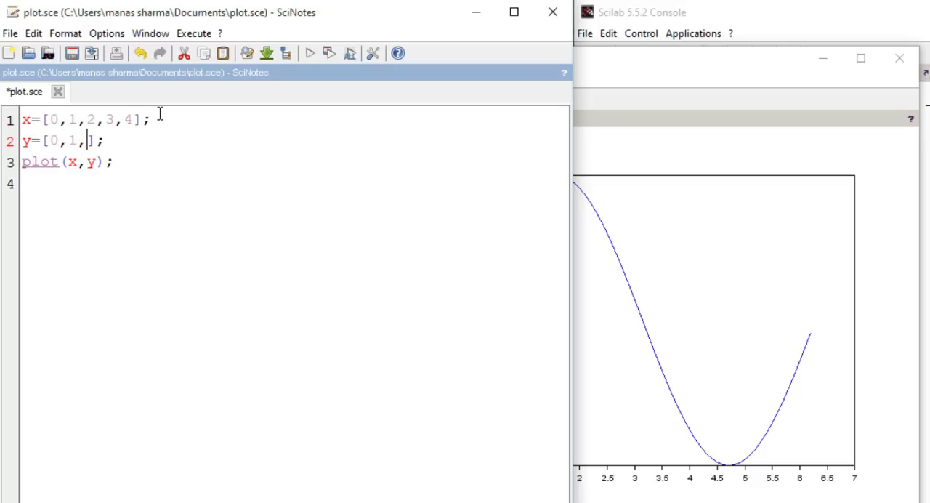
type("4,")
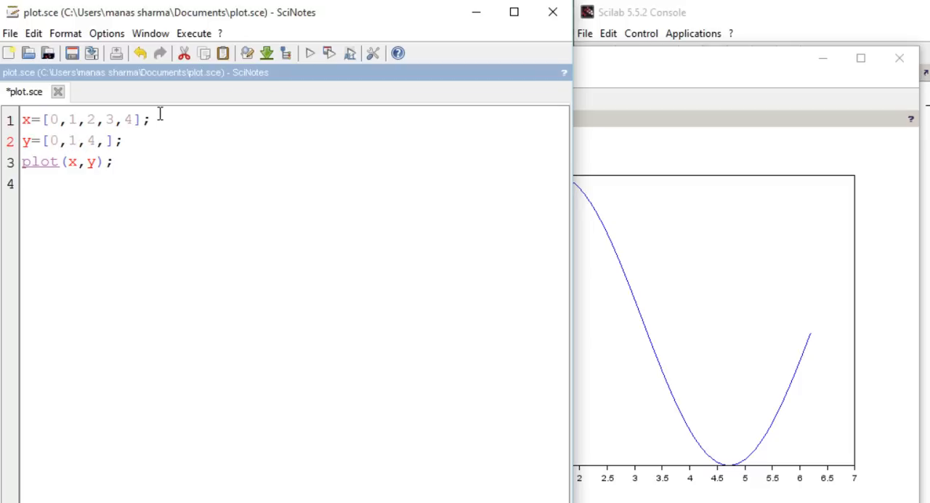
type("9,16")
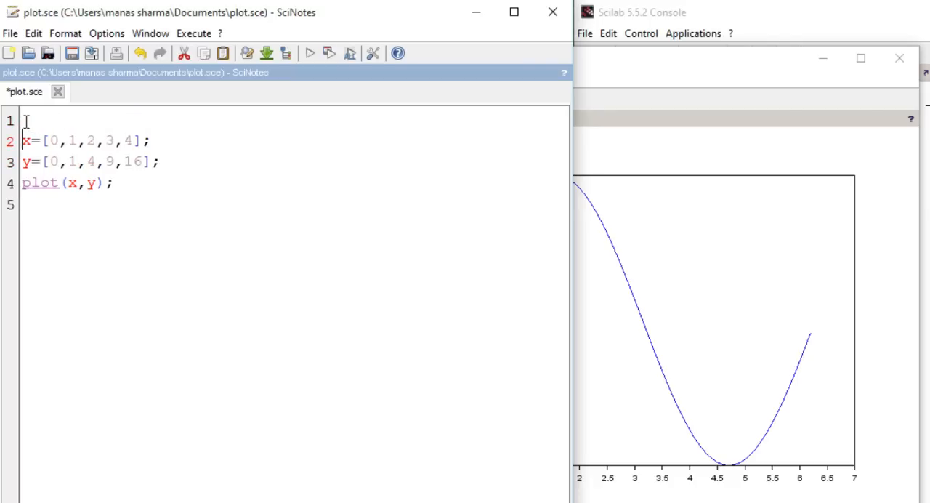
type("clf;")
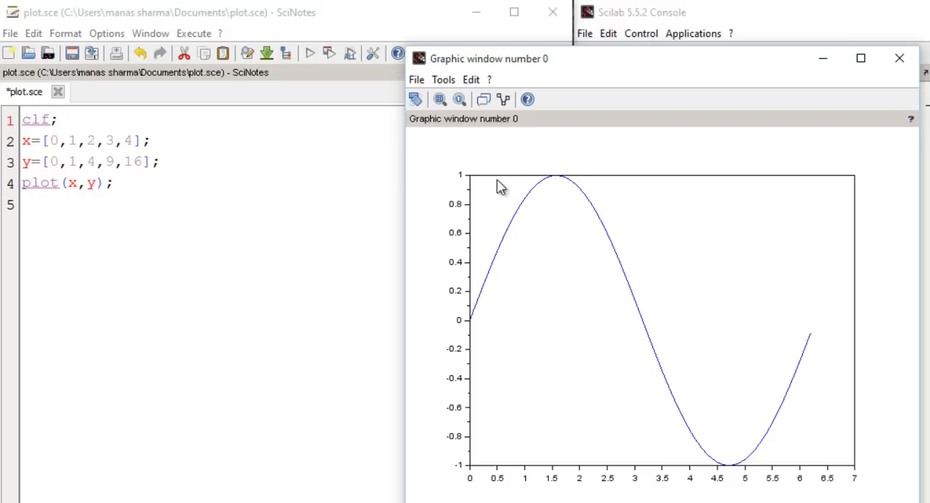
mouse_move(523, 157)
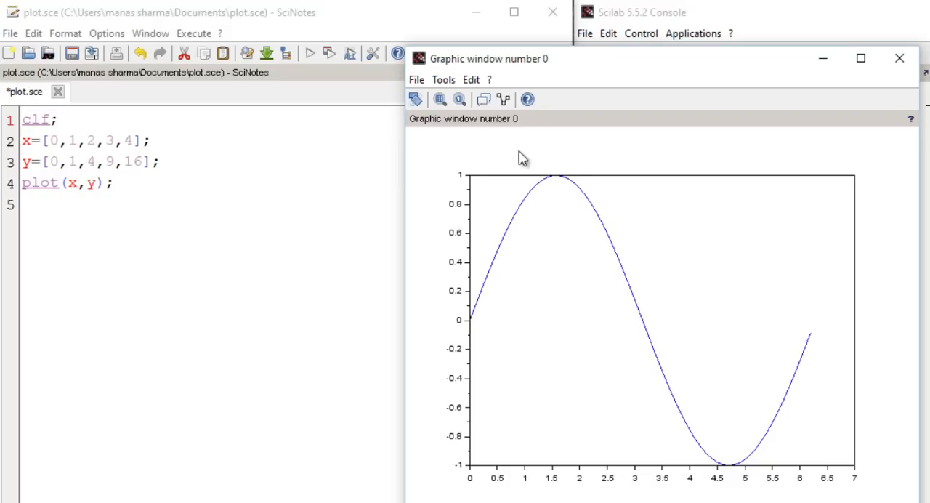
mouse_move(470, 192)
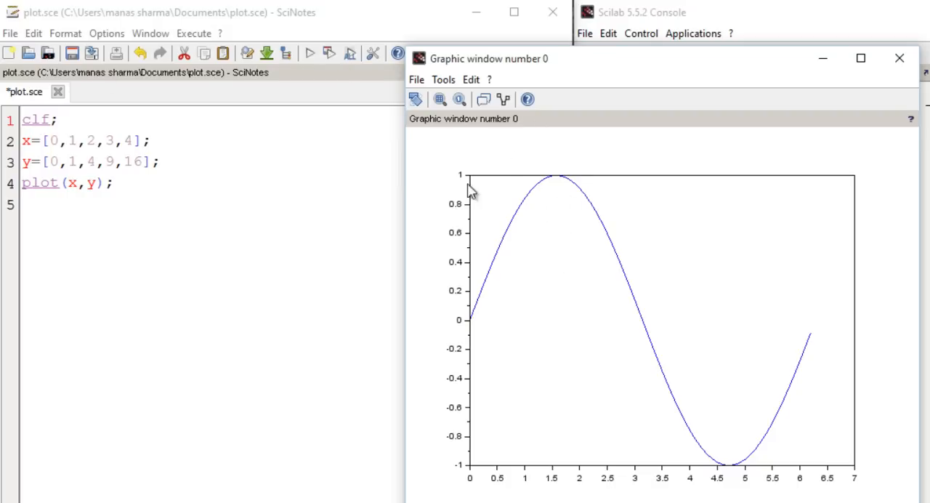
mouse_move(505, 73)
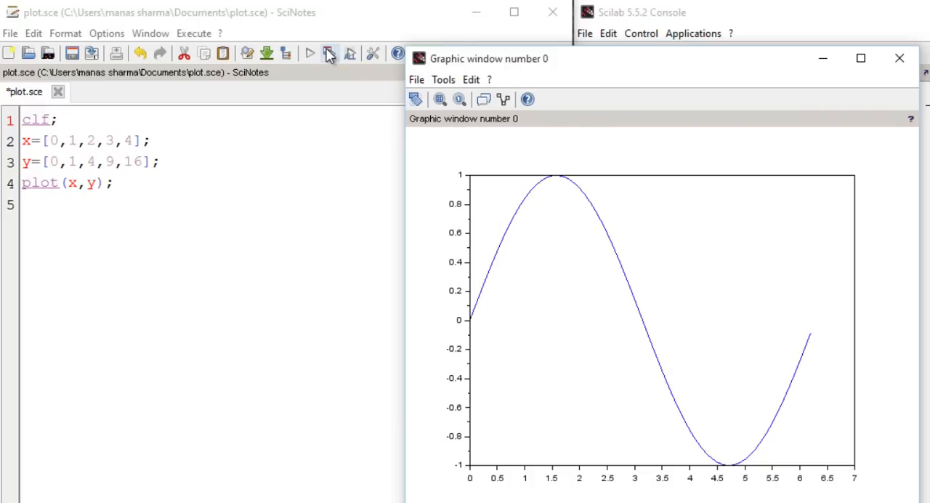
- Rerun the script so the graph shows the squares curve rising to 16 at x=4
left_click(308, 52)
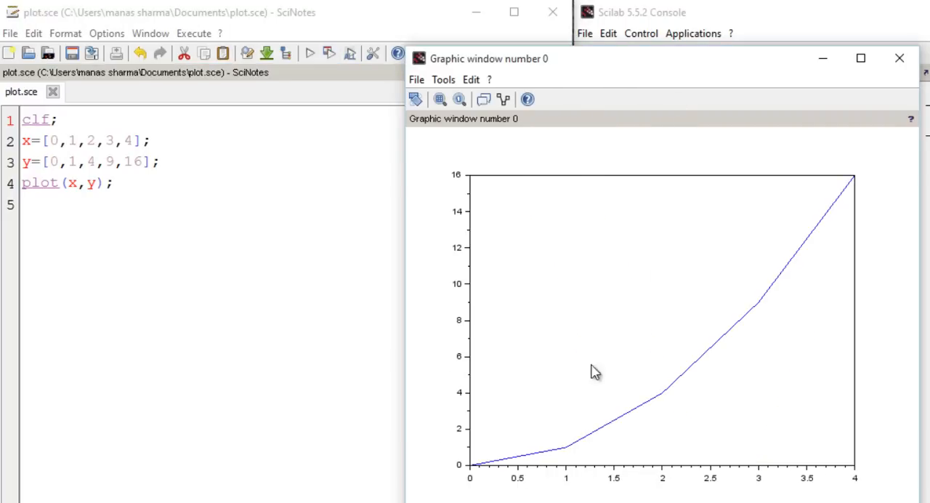
mouse_move(676, 410)
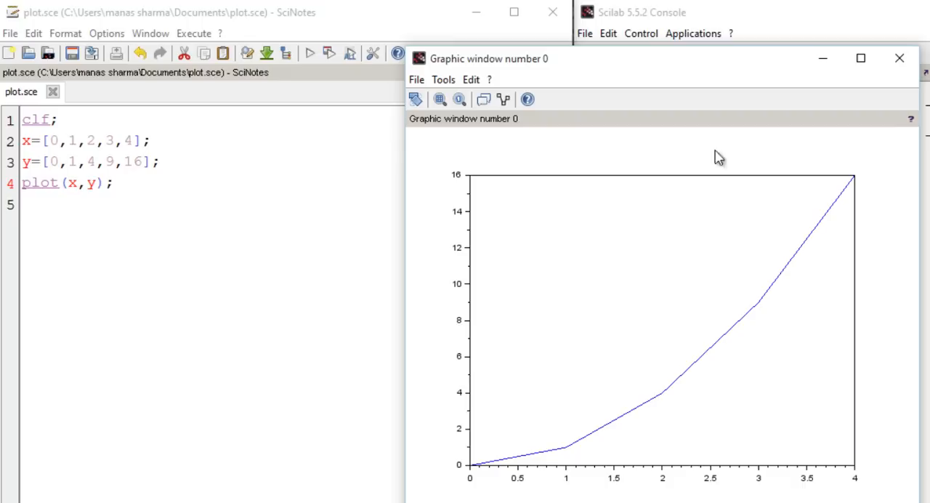
mouse_move(712, 323)
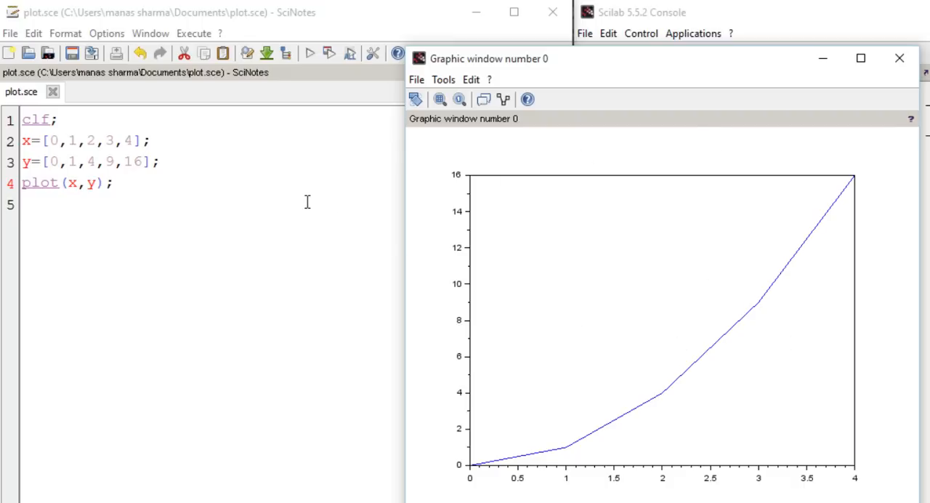
mouse_move(186, 147)
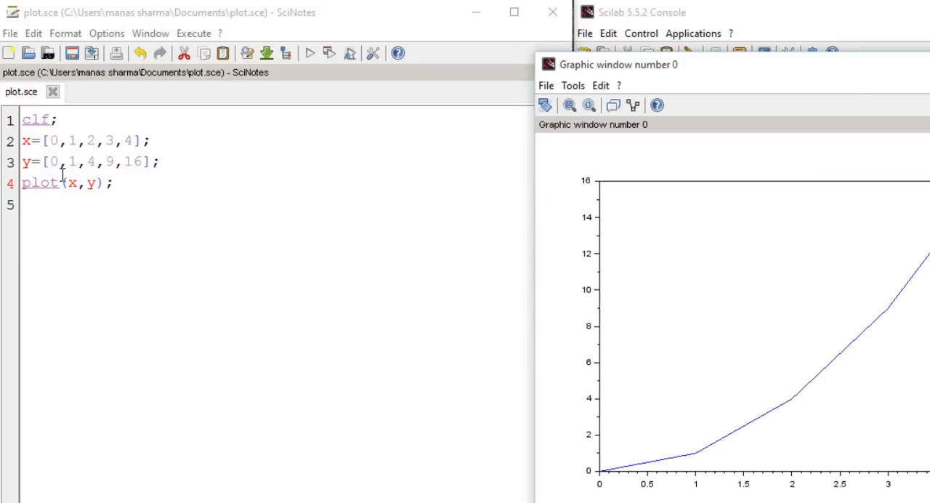
- Change the plotting call to plot2d(x,y) and save-and-run it
double_click(40, 183)
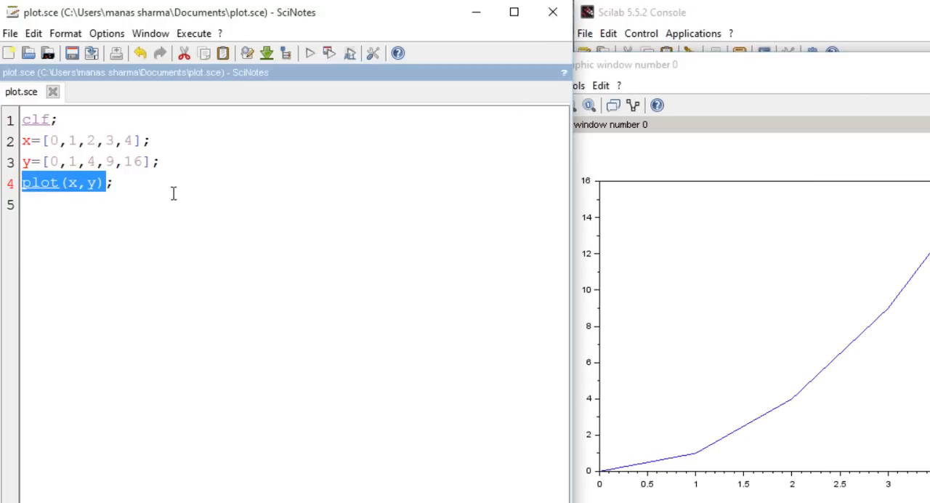
mouse_move(301, 142)
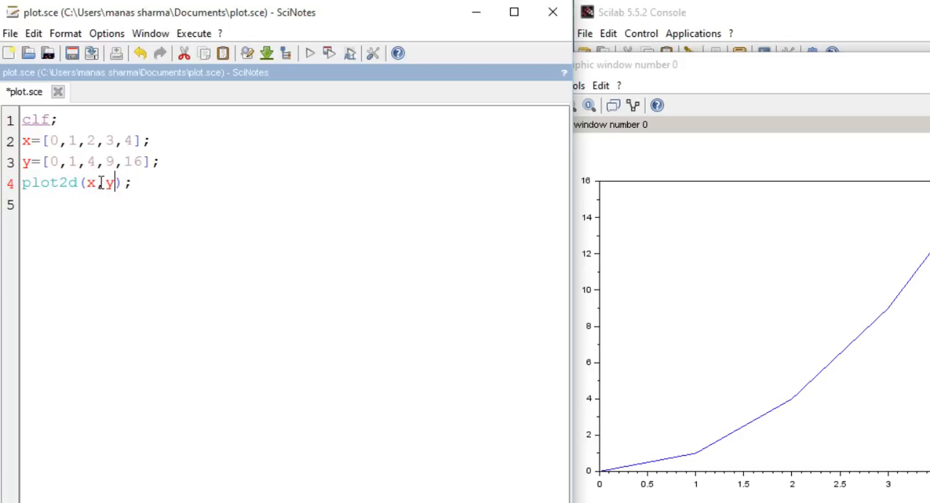
key("ctrl+s")
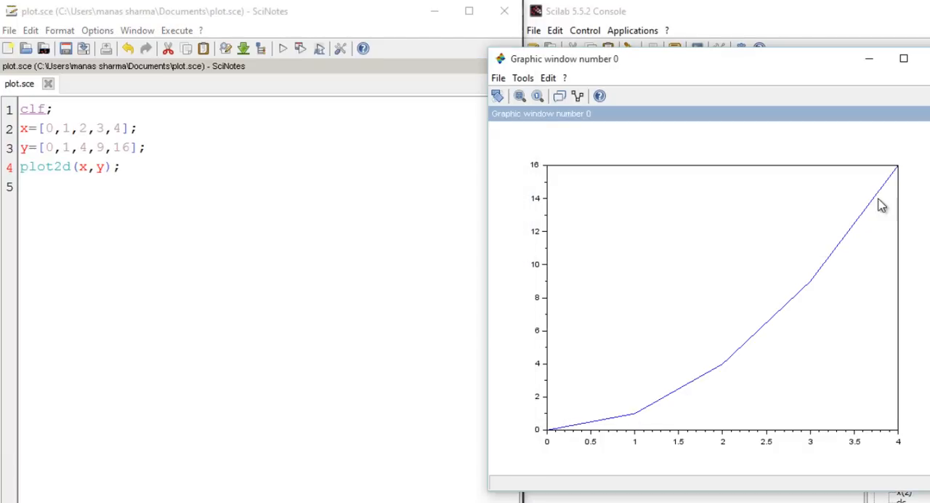
mouse_move(674, 404)
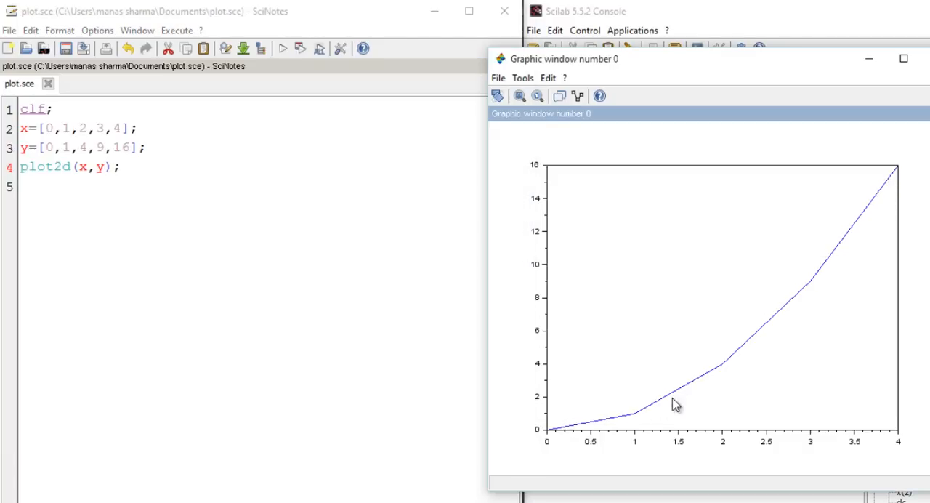
mouse_move(850, 239)
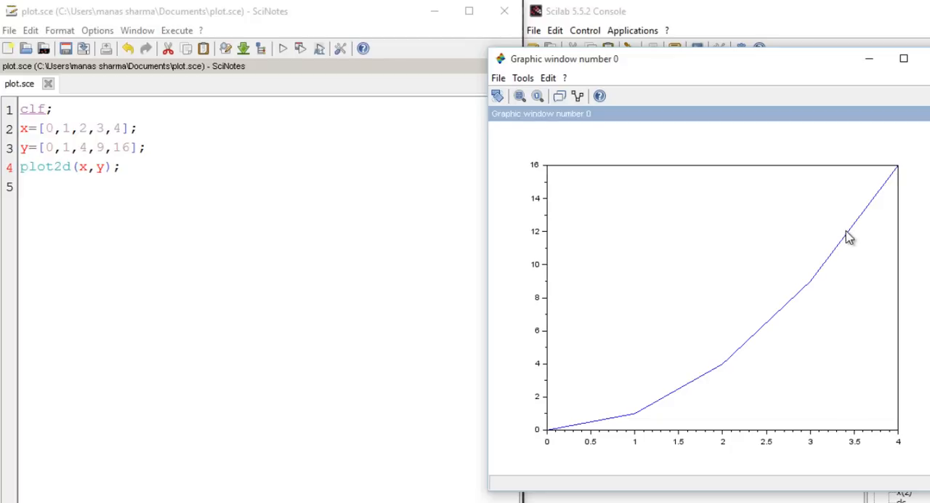
mouse_move(614, 425)
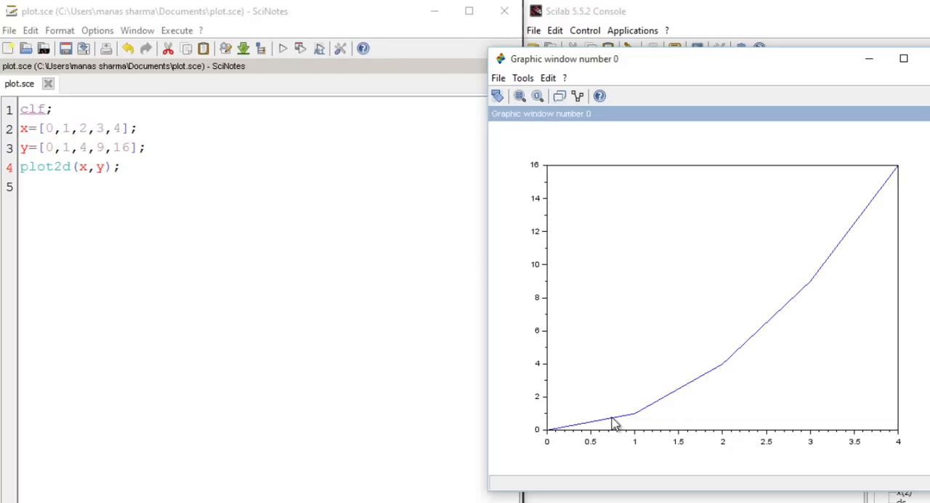
mouse_move(671, 391)
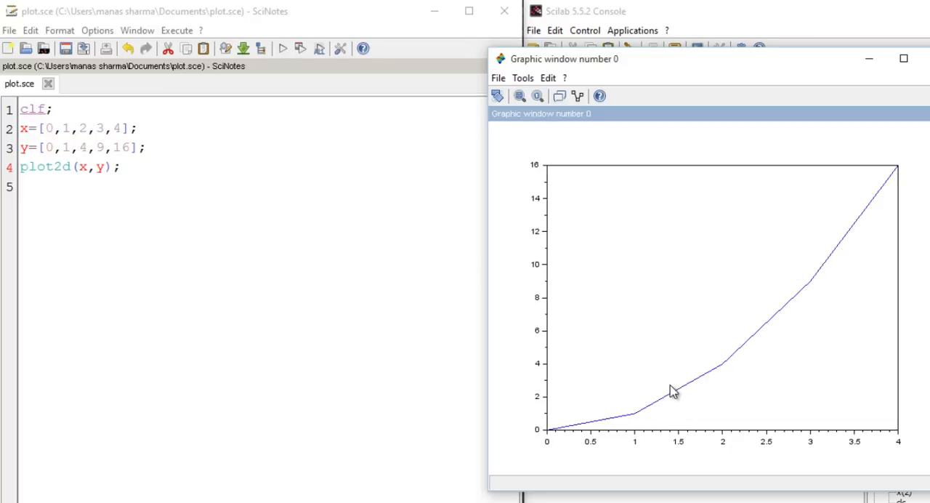
mouse_move(652, 381)
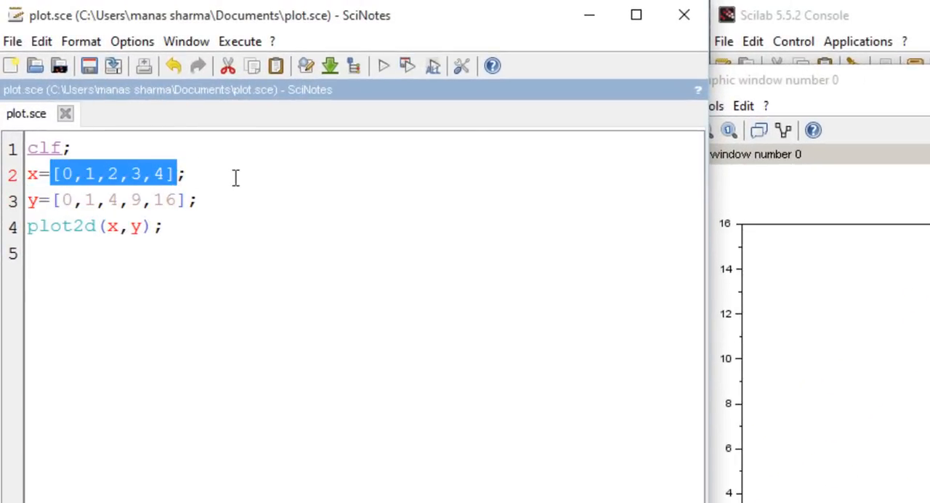
mouse_move(270, 176)
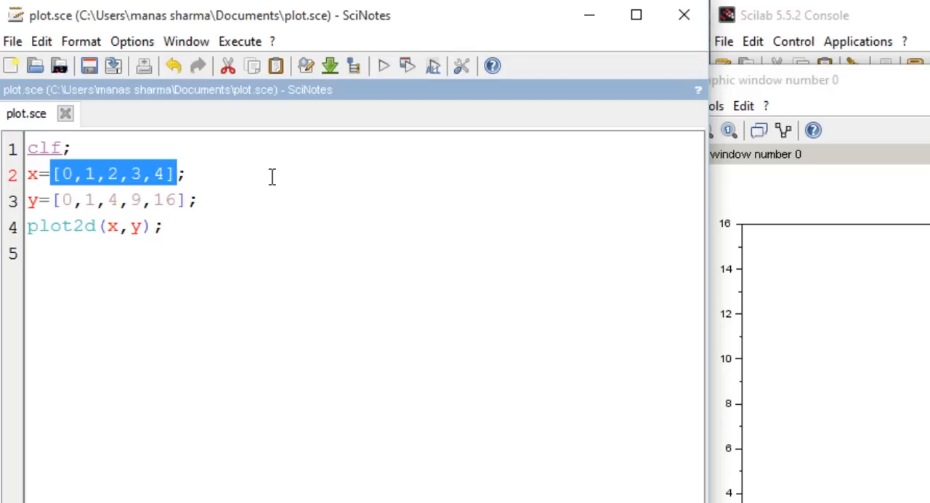
- Rewrite the script to x=[0:0.1:2*%pi]; and y=sin(x); for the plot2d call
type("[0:;")
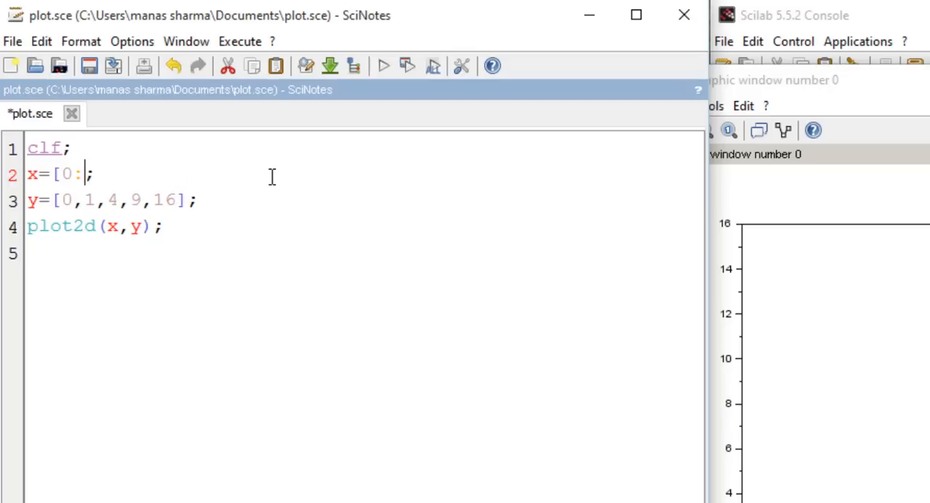
type("0.1")
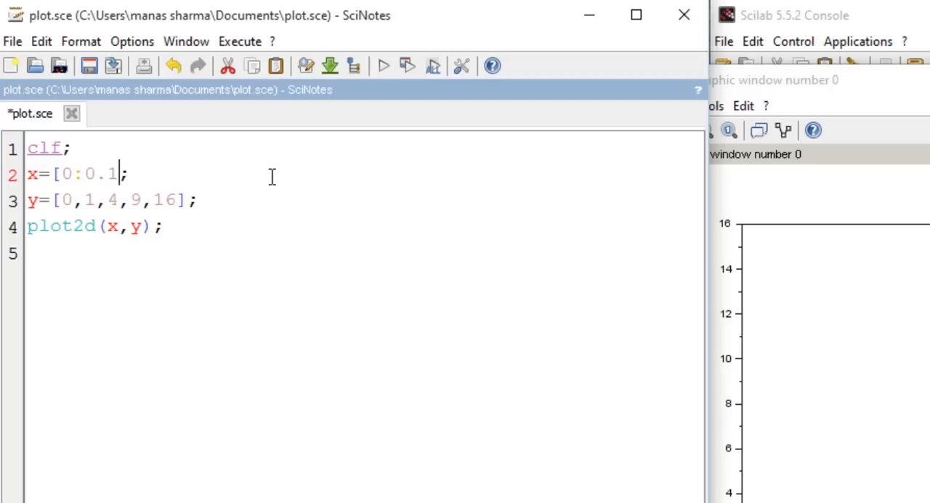
type(":")
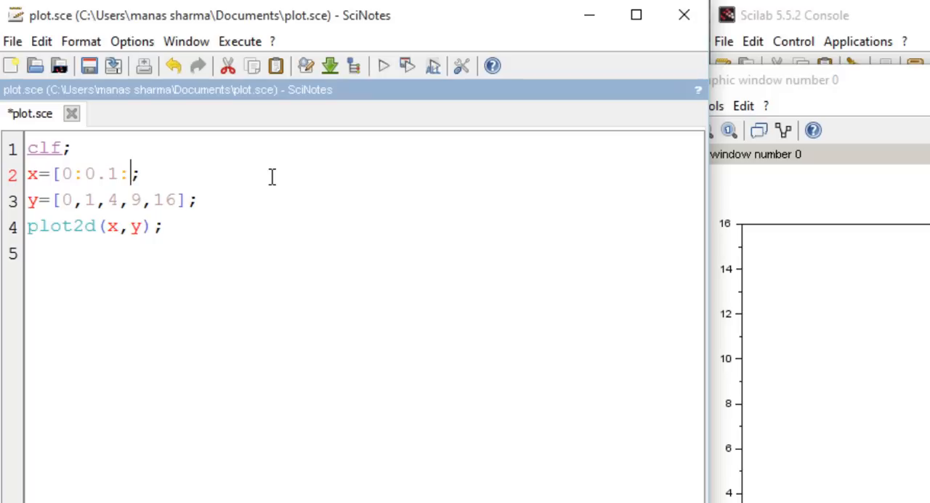
type("2*")
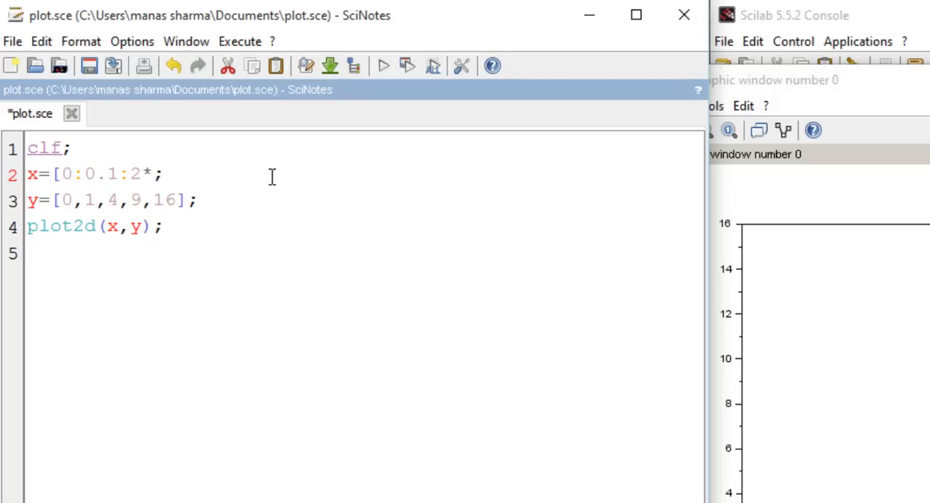
type("%pi")
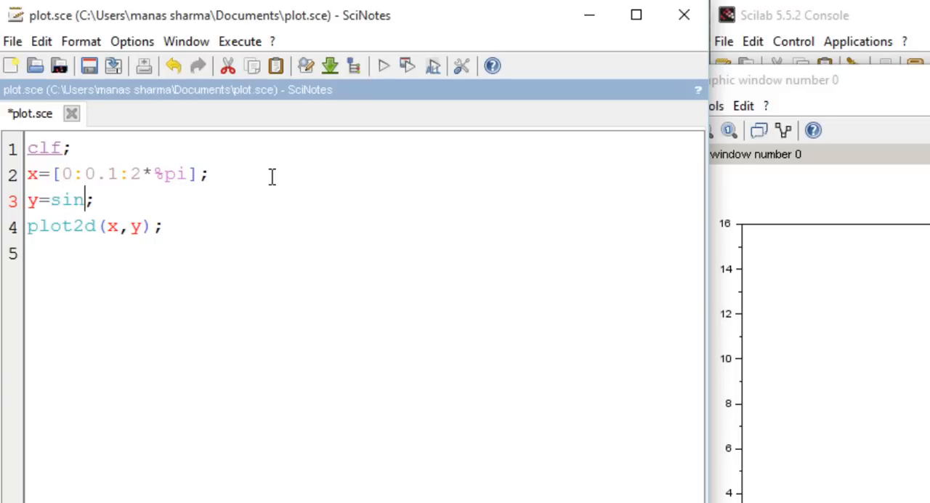
type("(x)")
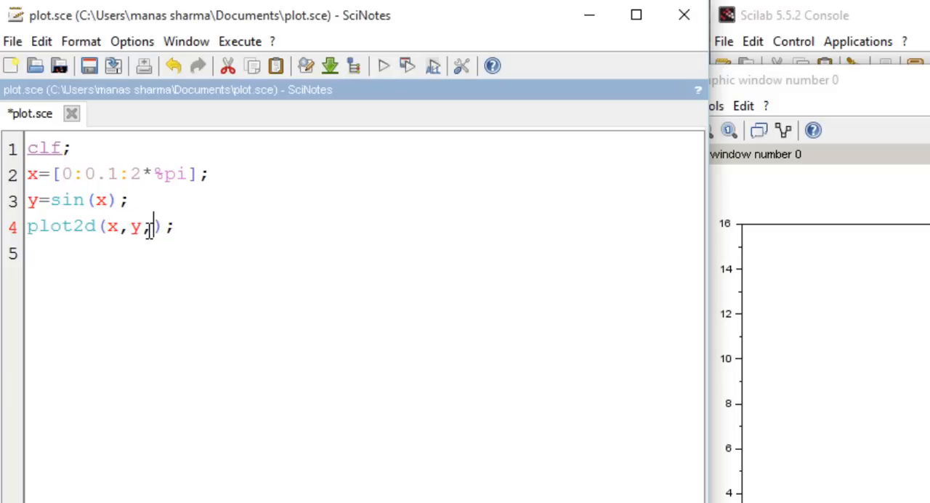
mouse_move(145, 226)
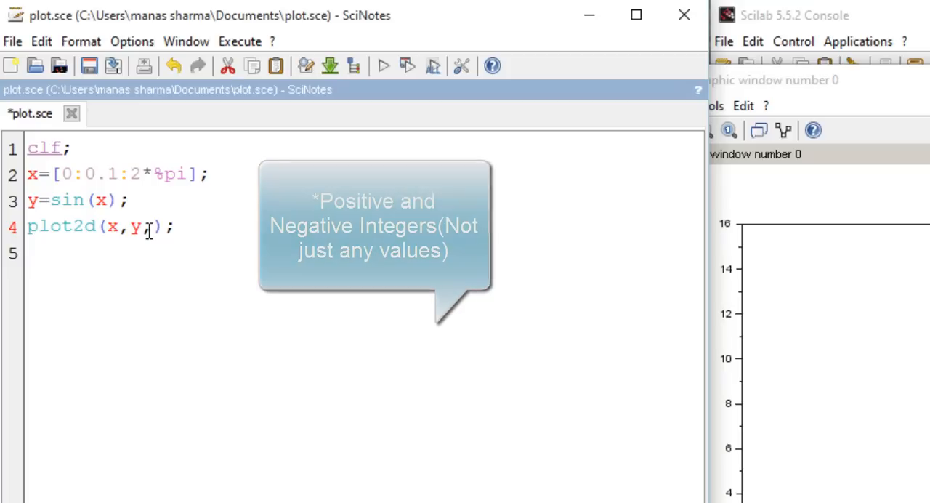
- Give plot2d a style argument of 3, run it, then change the style to 5 for a red line
type(",3")
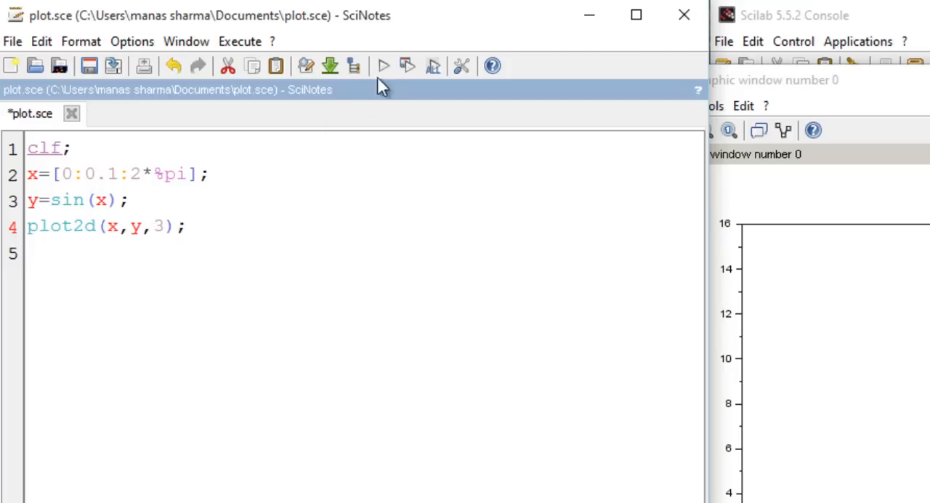
mouse_move(407, 67)
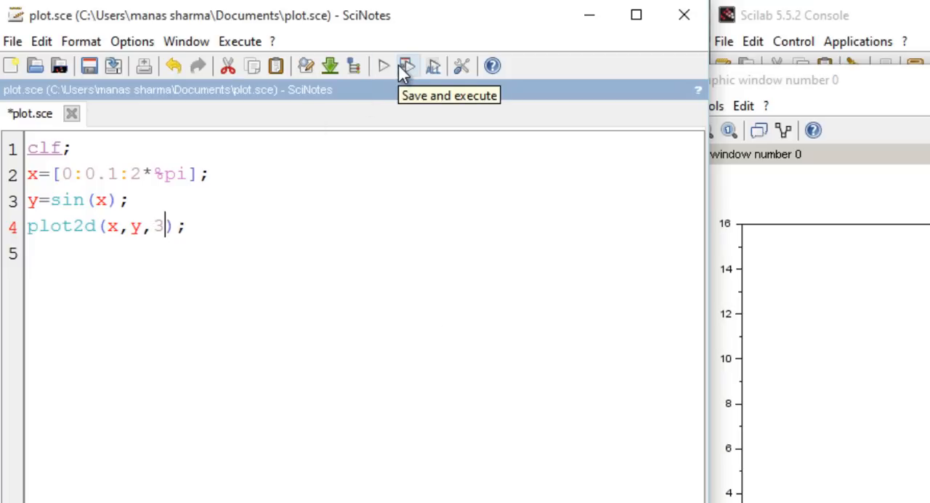
left_click(407, 66)
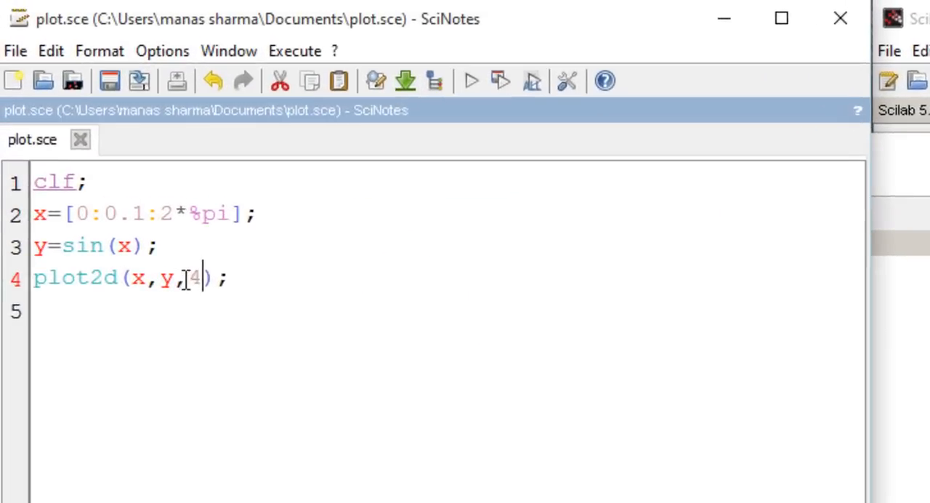
type("5")
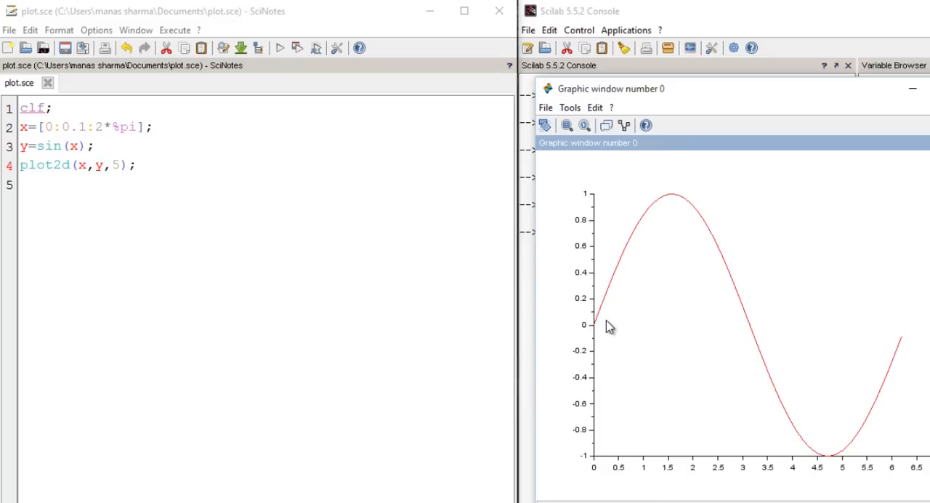
mouse_move(622, 270)
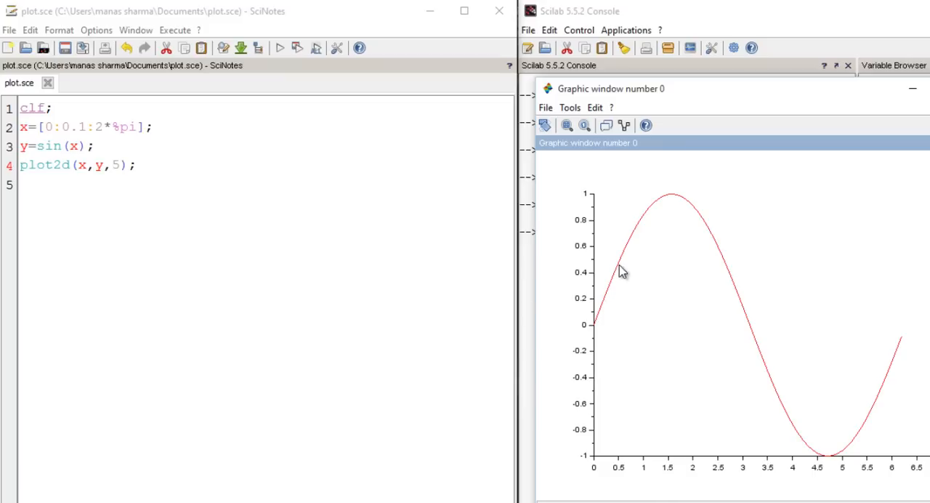
mouse_move(790, 412)
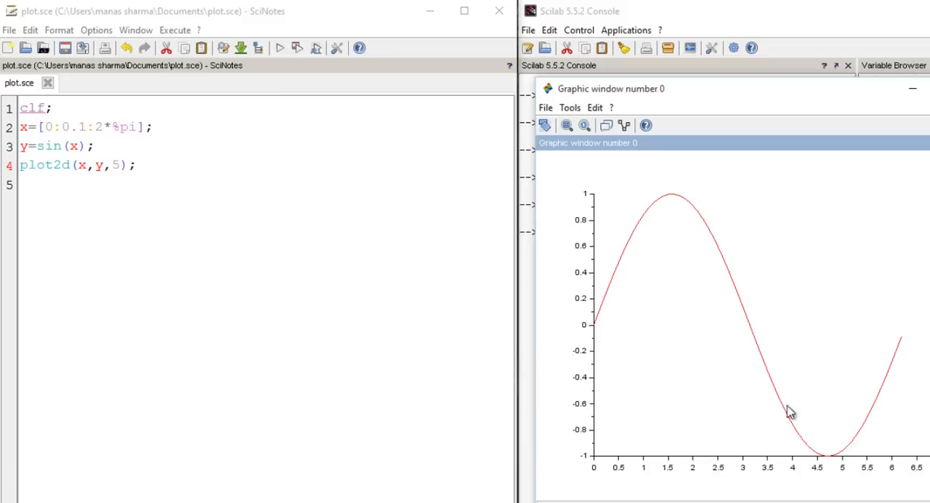
mouse_move(688, 296)
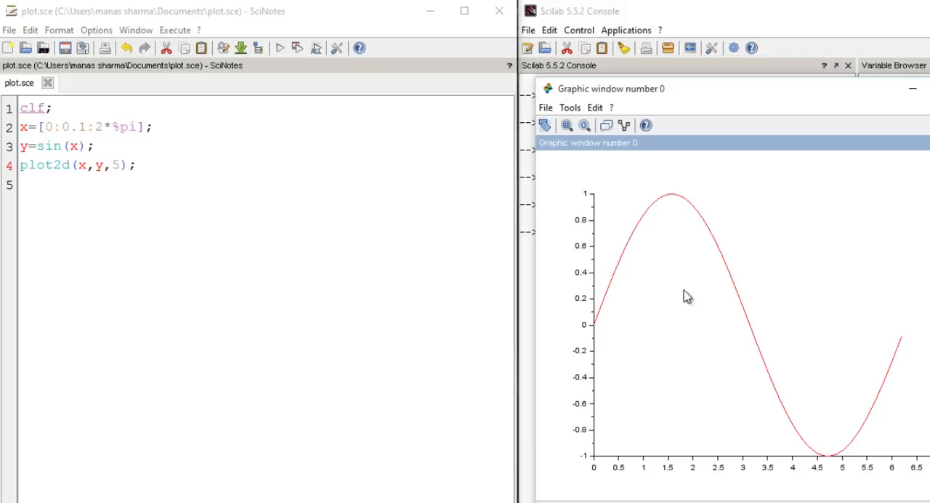
mouse_move(631, 279)
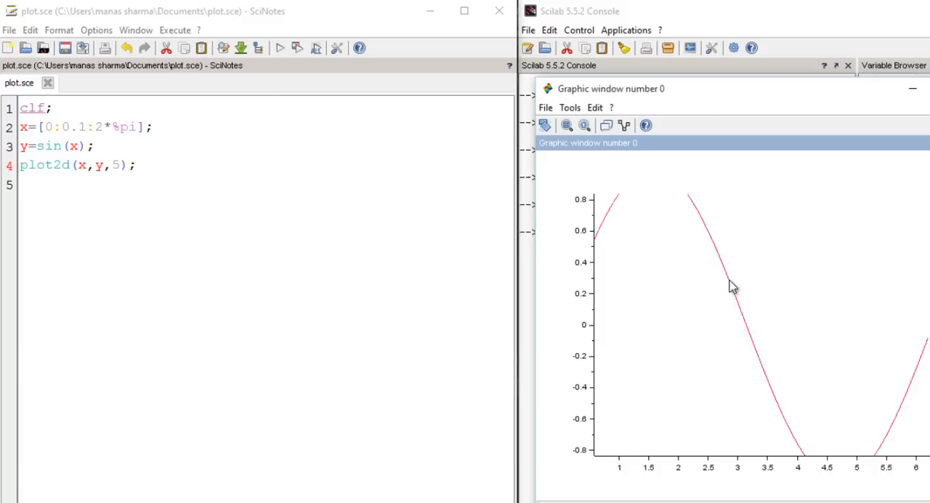
mouse_move(654, 325)
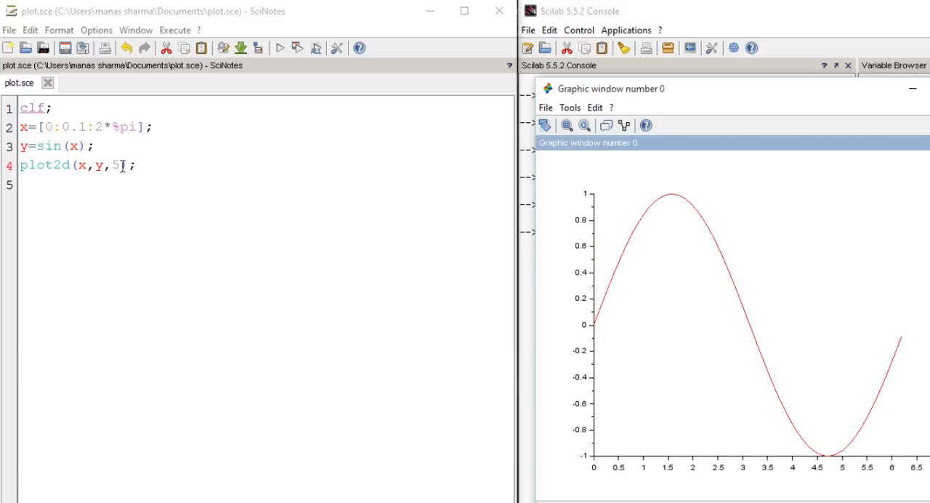
- Replace the plot2d style with a negative marker value and rerun to draw the curve as markers
double_click(117, 166)
type("-2")
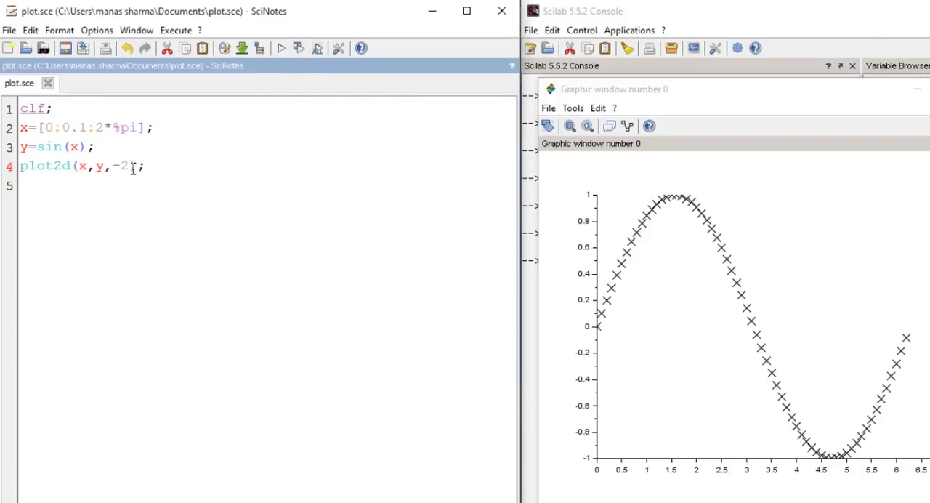
key("backspace")
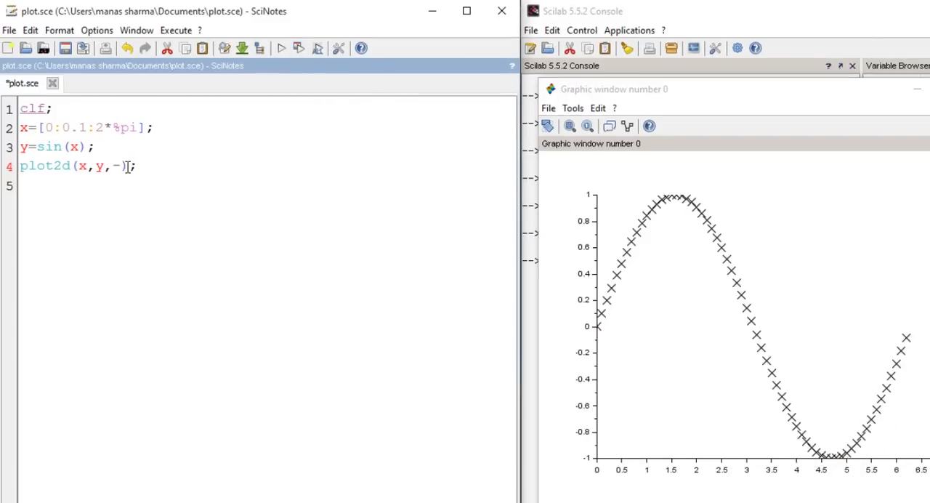
type("3")
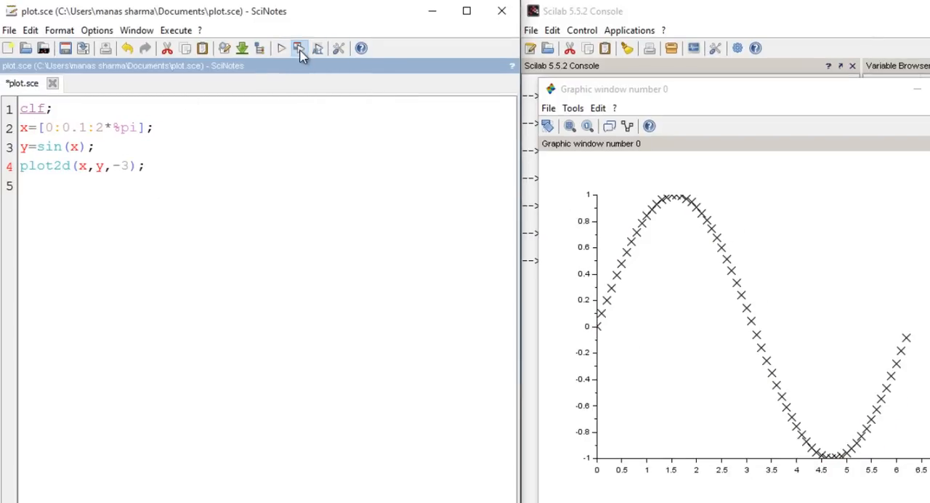
left_click(299, 48)
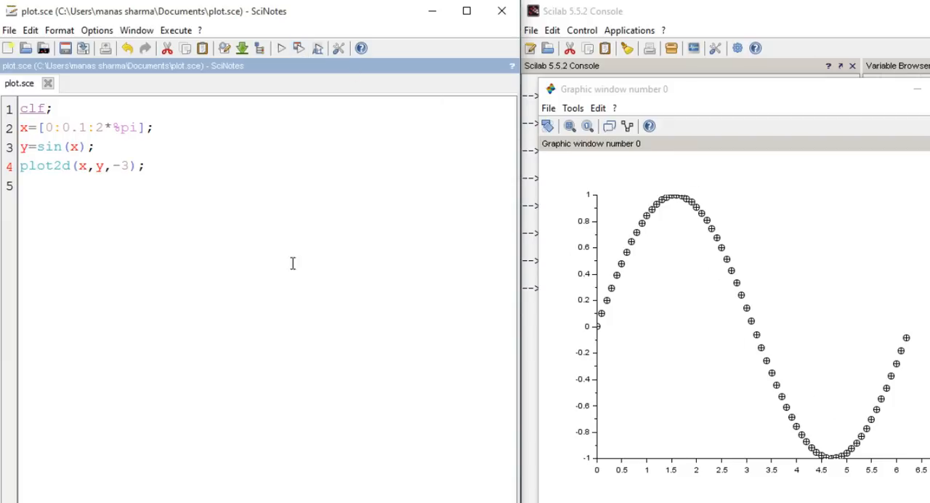
- Try further marker style values, rerunning the script after each change
key("BackSpace")
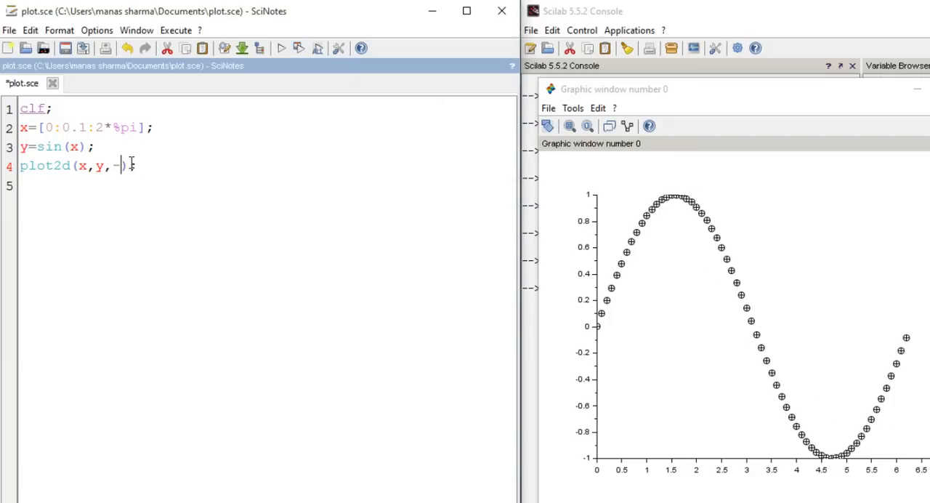
type("9")
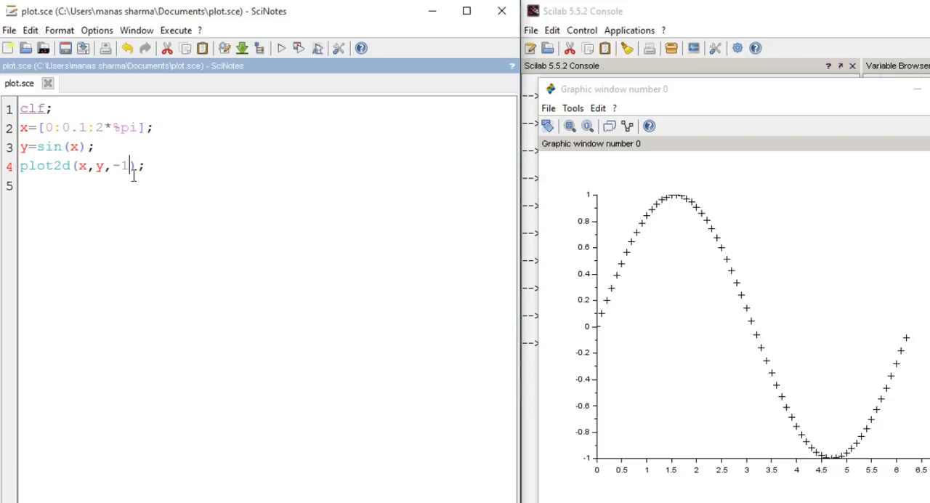
key("Backspace")
type("0")
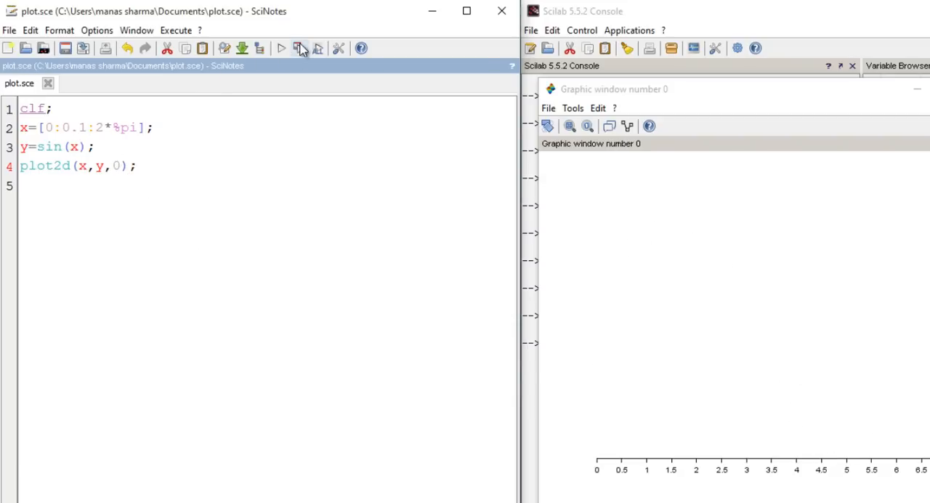
left_click(282, 48)
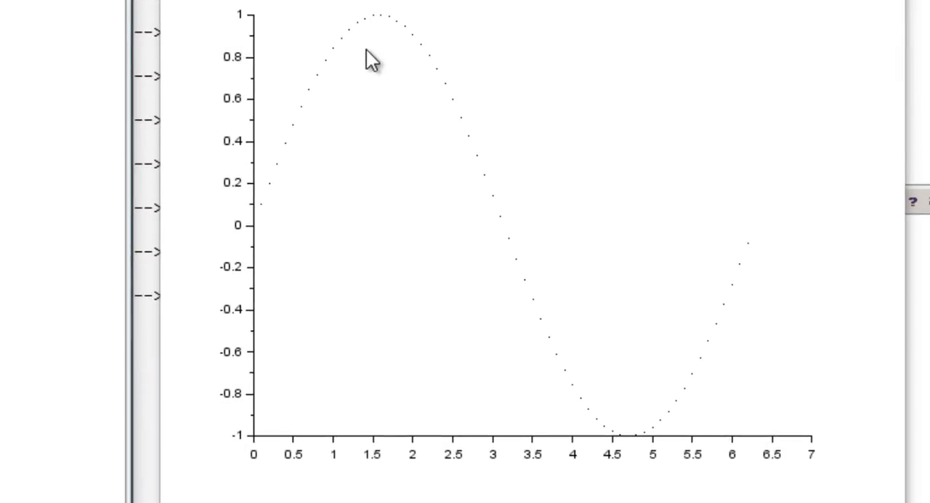
mouse_move(756, 255)
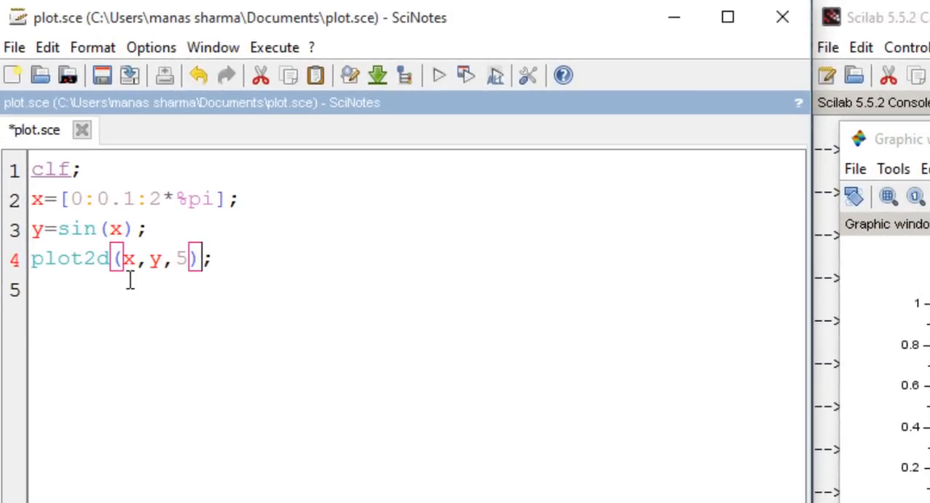
- Add leg="sin(x)" as the fourth plot2d argument and rerun to show the legend
double_click(69, 257)
type(",")
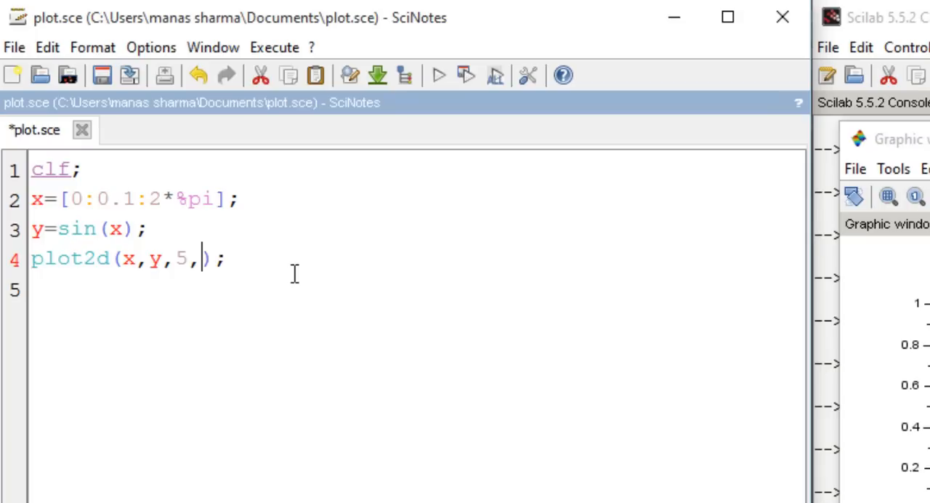
type("leg=\"sin(x)\"")
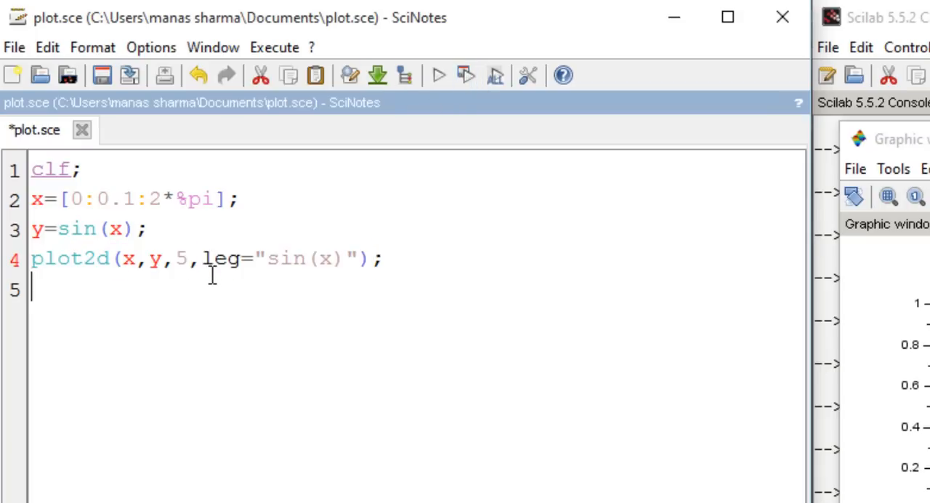
left_click(399, 64)
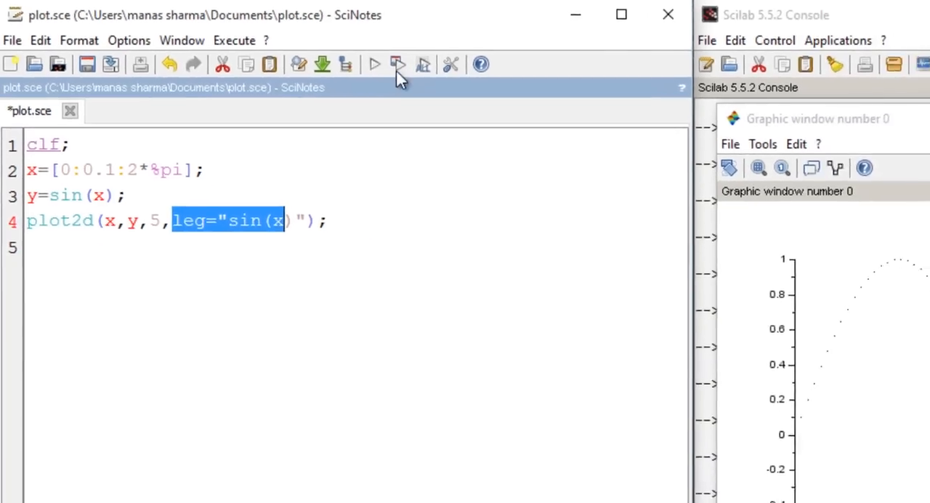
left_click(397, 64)
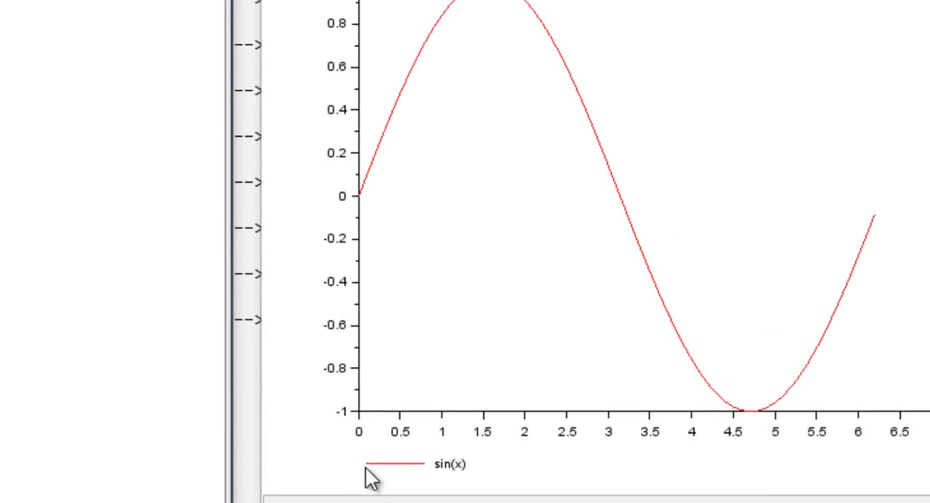
mouse_move(406, 478)
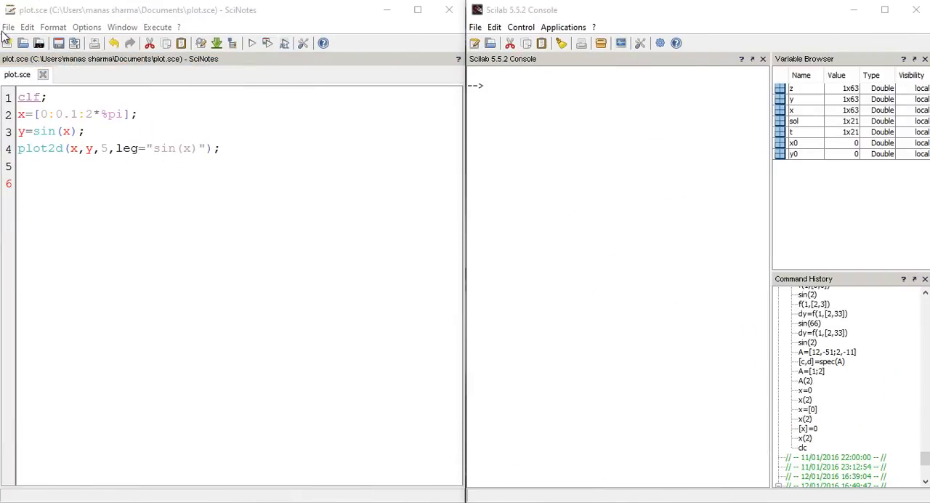
left_click(8, 27)
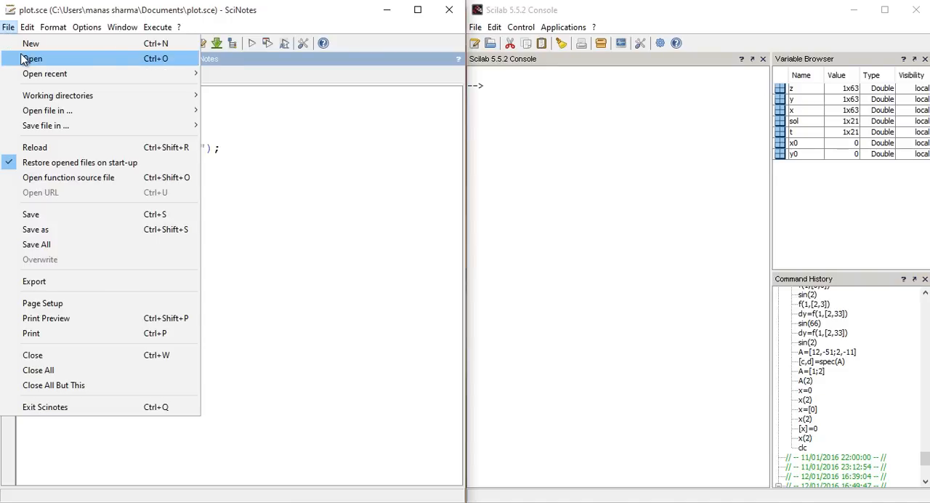
left_click(34, 59)
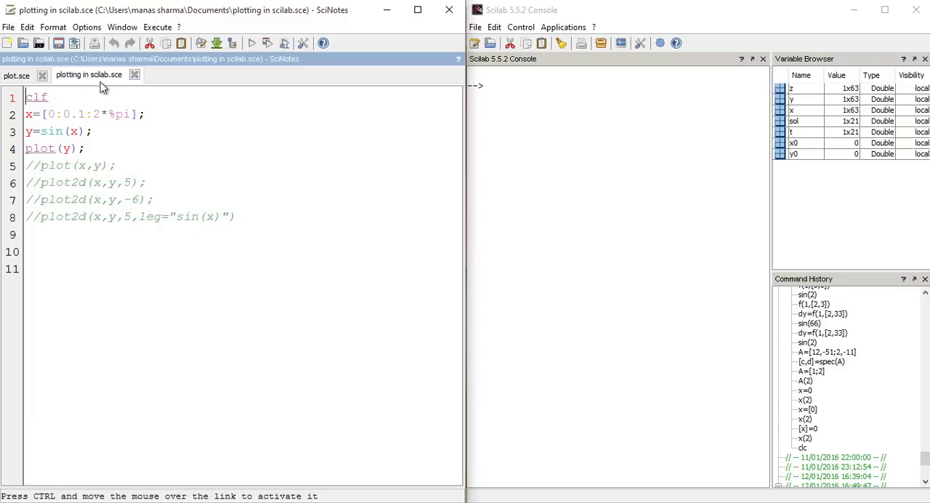
left_click_drag(26, 96, 137, 184)
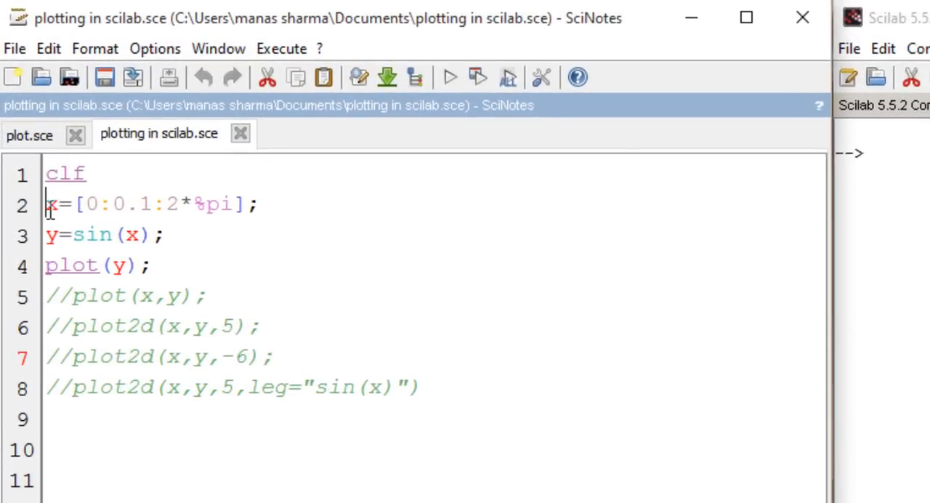
left_click_drag(45, 203, 247, 203)
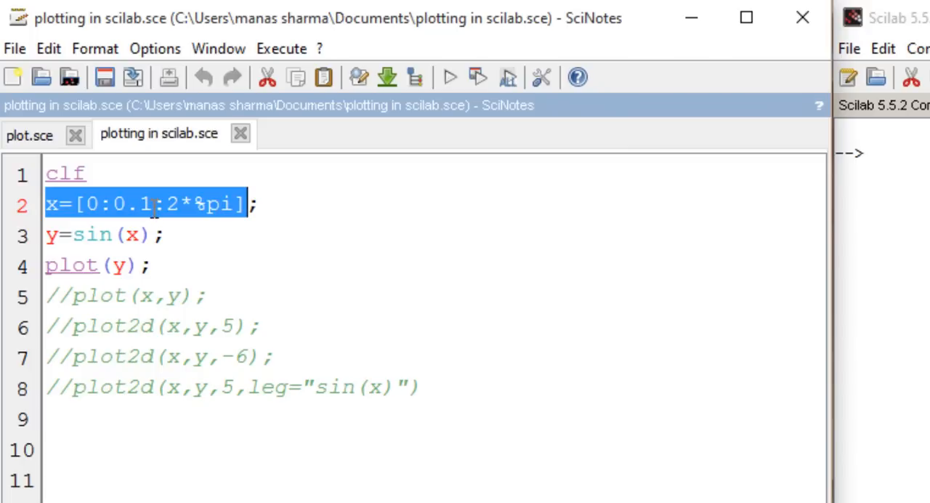
left_click(152, 203)
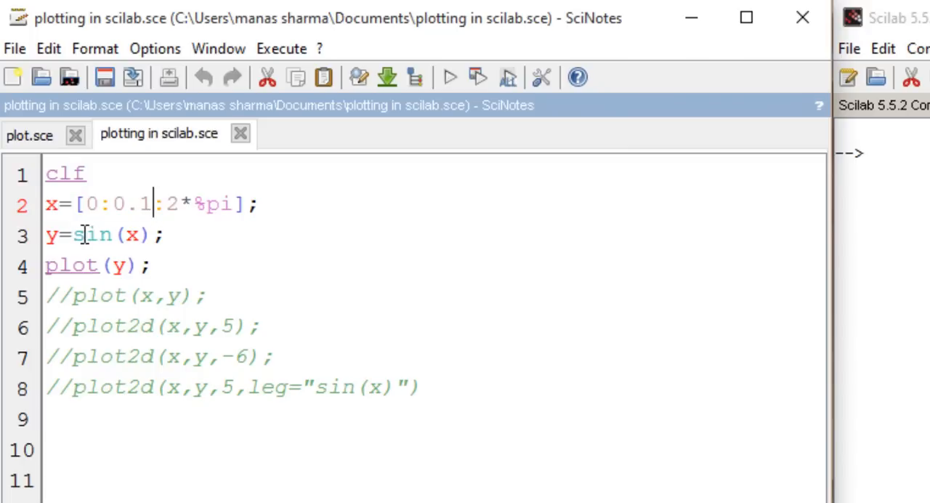
mouse_move(46, 234)
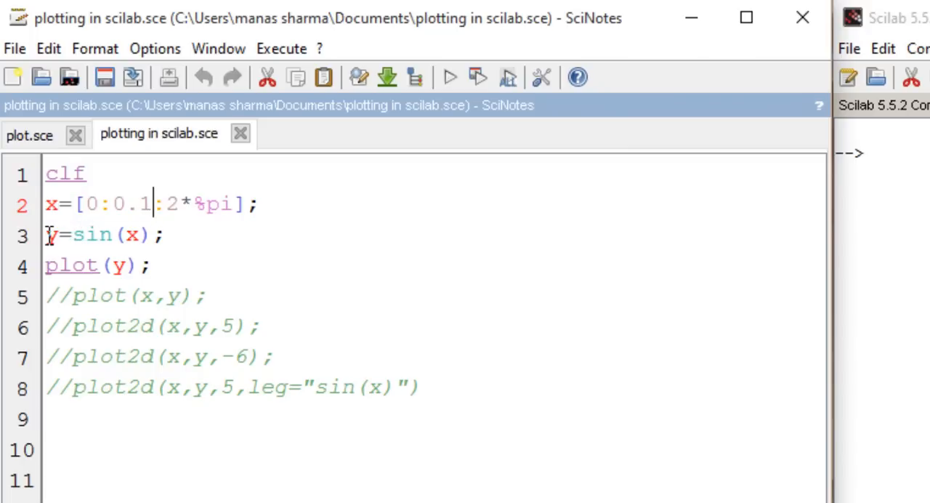
left_click_drag(45, 234, 154, 234)
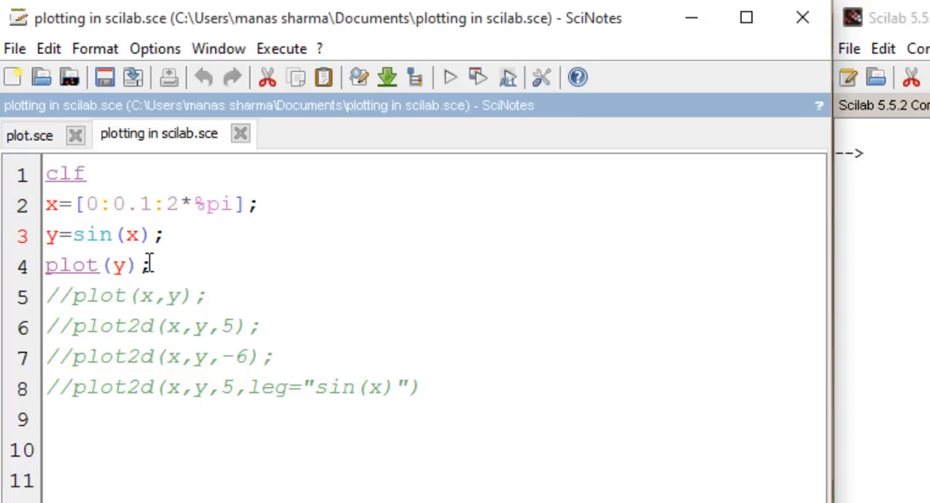
left_click(138, 263)
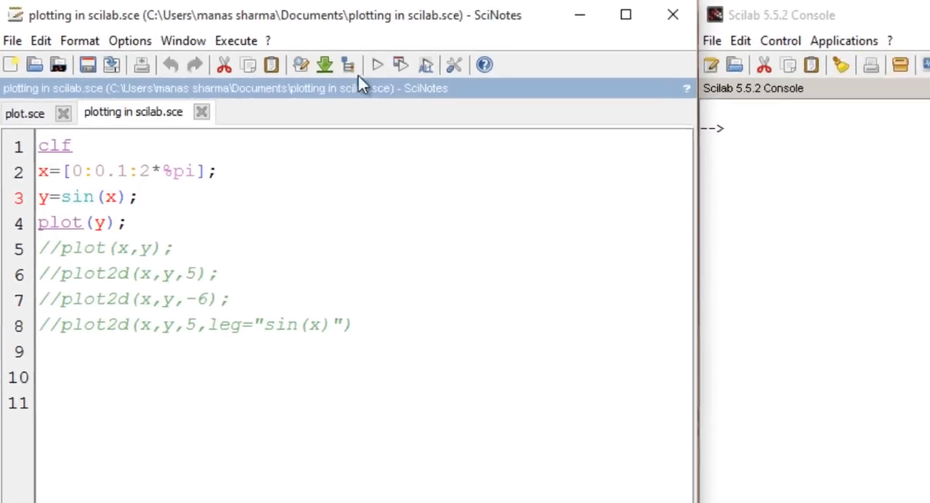
- Run plotting in scilab.sce so plot(y) draws the sine against point index up to about 63
left_click(376, 64)
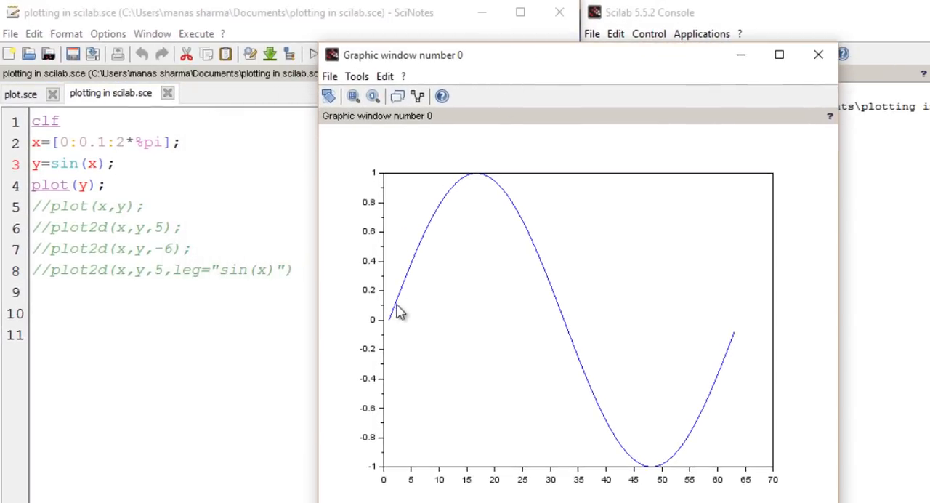
mouse_move(468, 224)
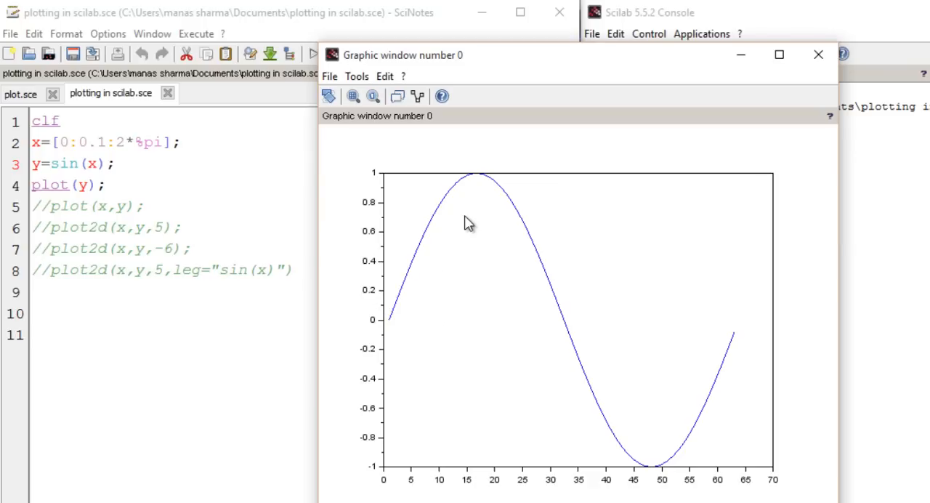
mouse_move(538, 385)
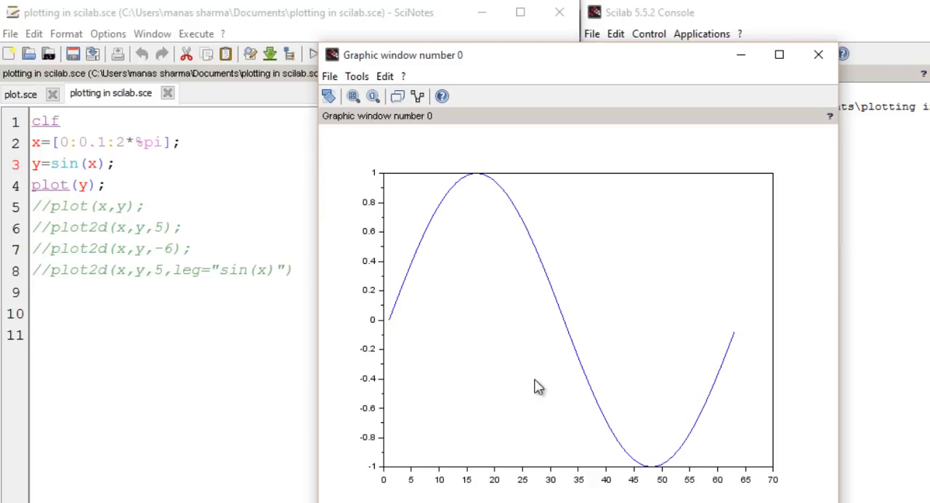
mouse_move(395, 327)
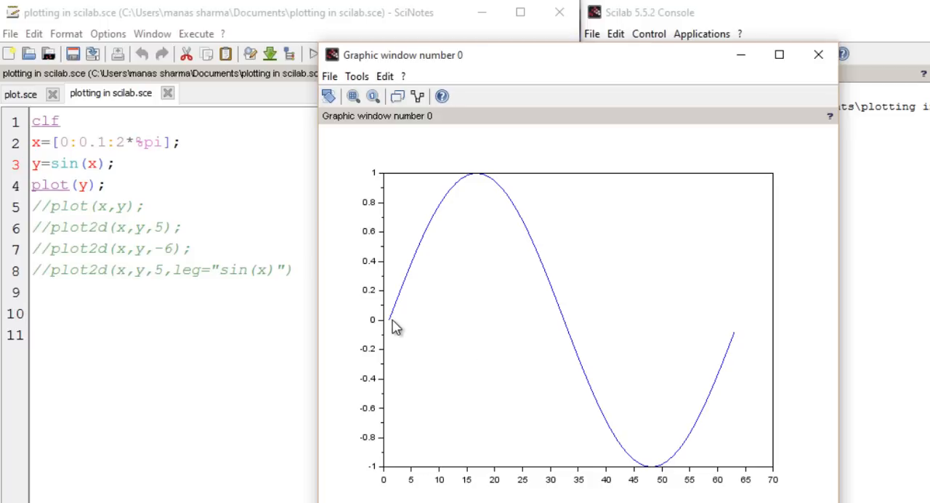
mouse_move(503, 292)
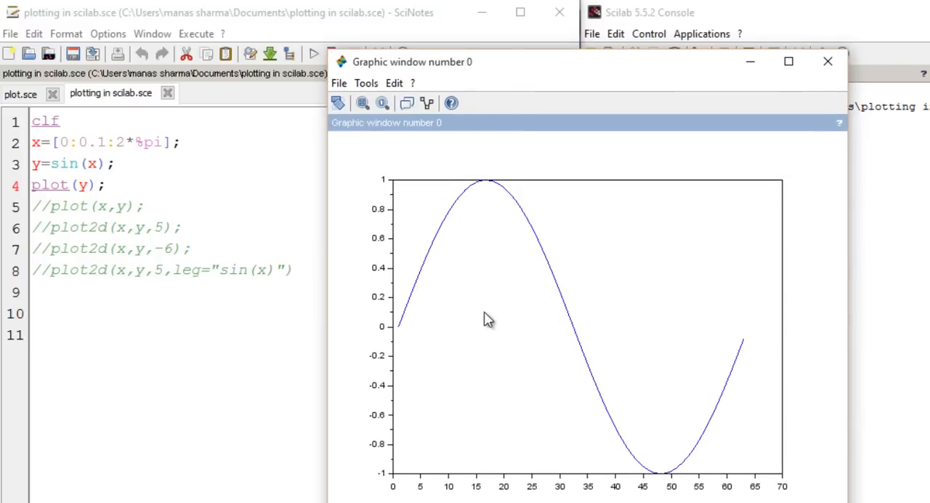
mouse_move(393, 327)
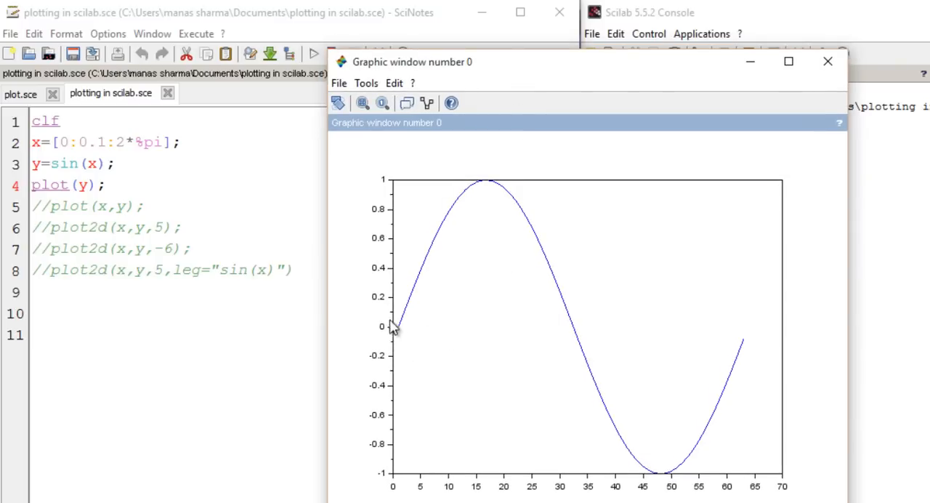
mouse_move(404, 332)
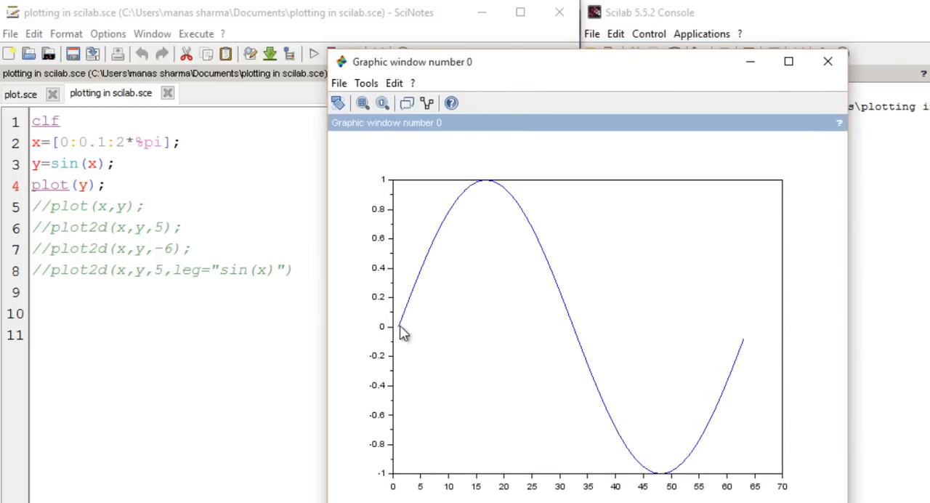
left_click(788, 61)
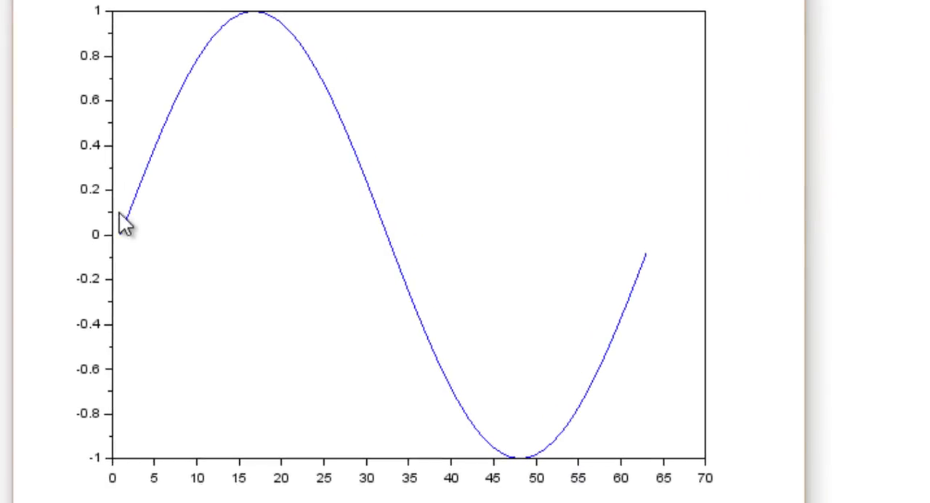
mouse_move(421, 285)
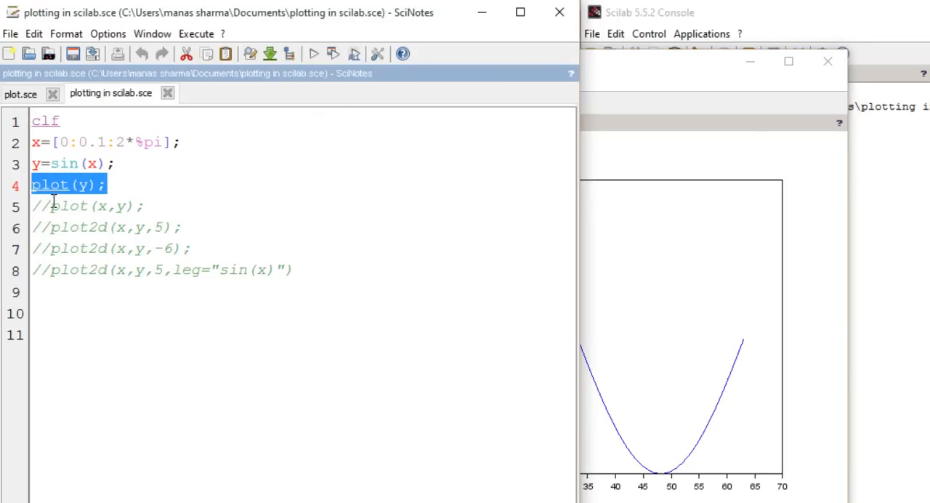
- Comment out plot(y) so plot(x,y) becomes the active plotting line
type("//")
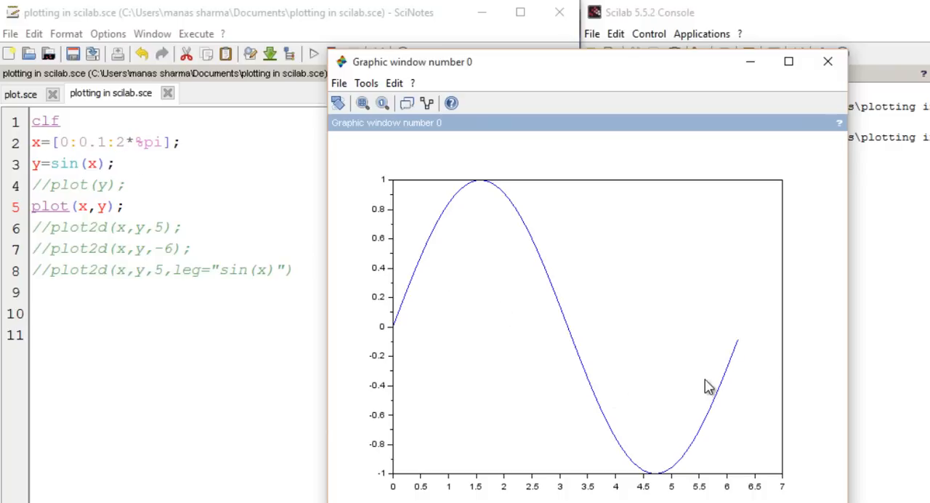
mouse_move(421, 312)
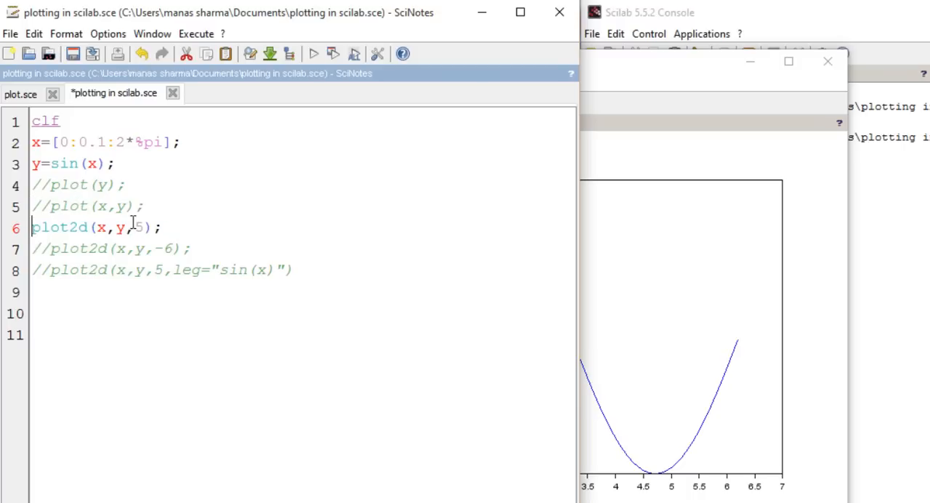
mouse_move(225, 214)
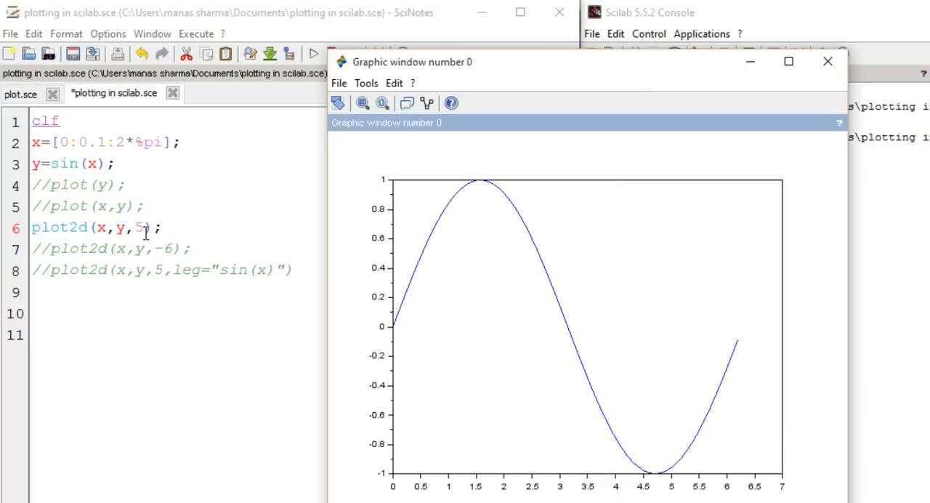
mouse_move(145, 232)
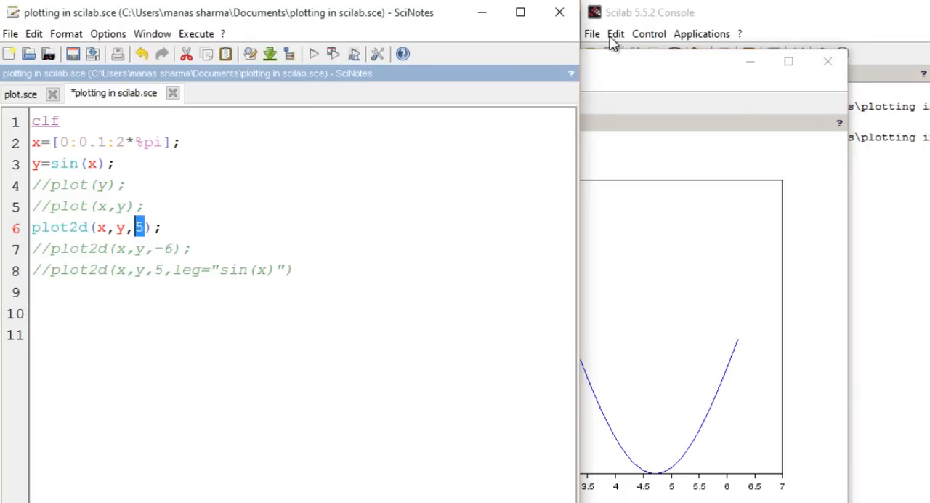
- Rerun the script with plot2d(x,y,5) active so the sine curve is drawn in red
left_click(314, 54)
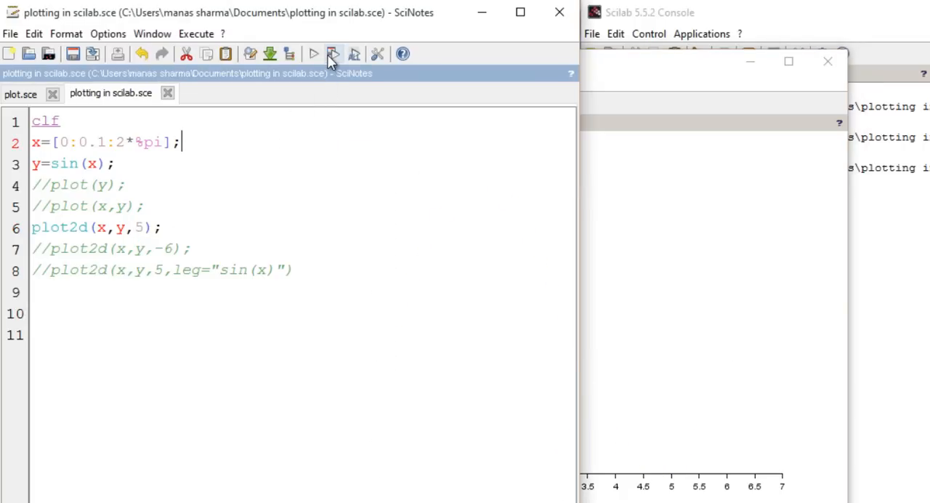
left_click(314, 54)
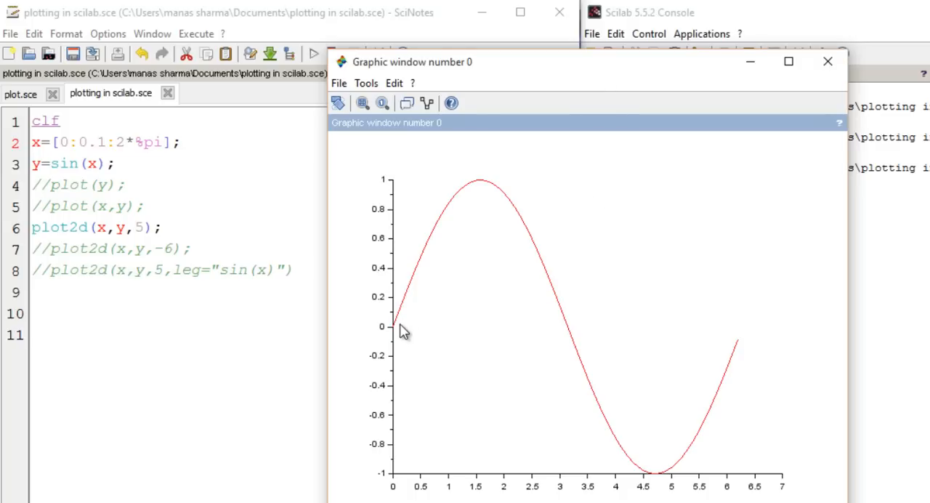
mouse_move(723, 366)
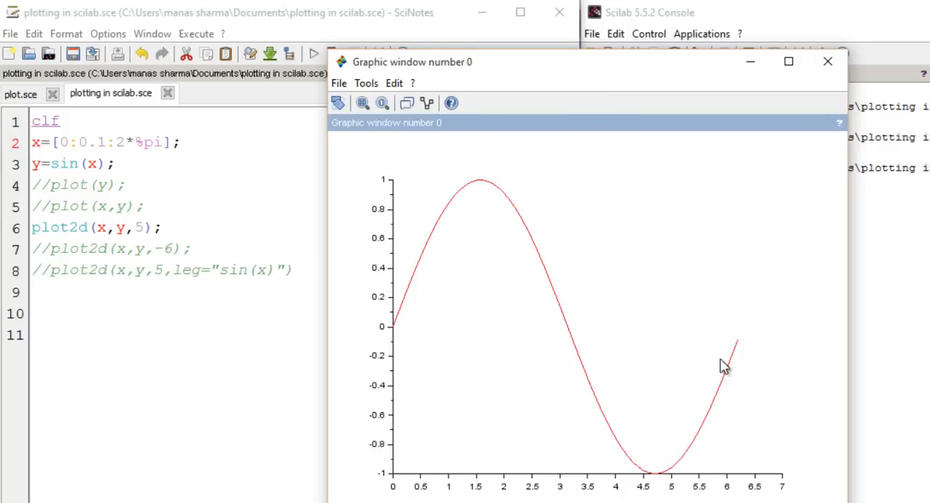
mouse_move(478, 228)
type("//")
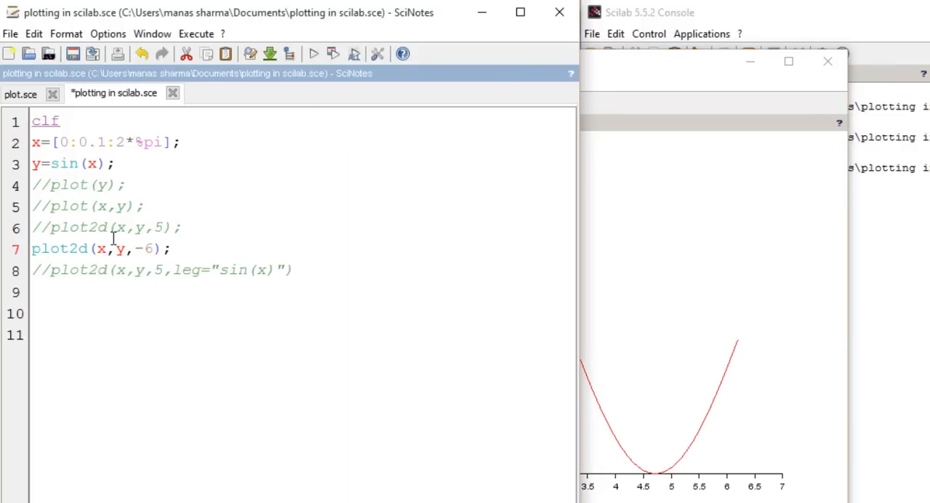
mouse_move(159, 257)
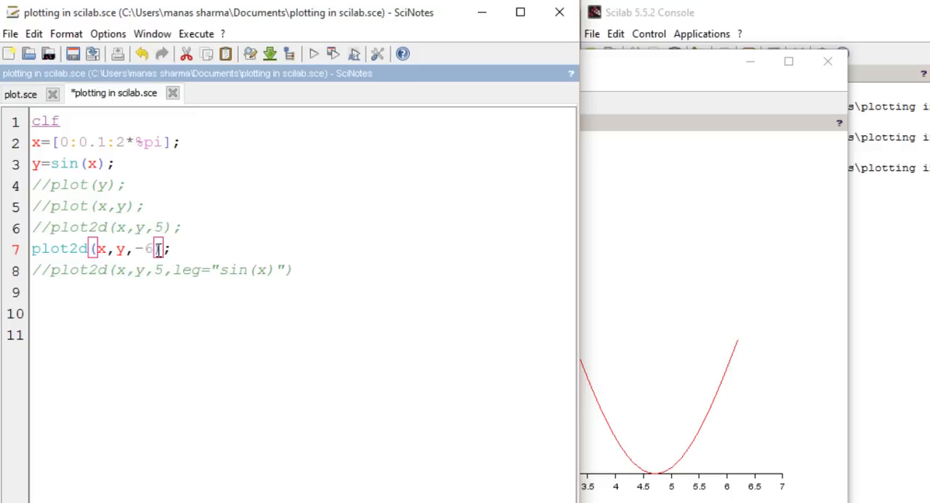
- Activate plot2d(x,y,-6) and rerun, drawing the sine as triangle markers with the window moved aside
left_click(181, 226)
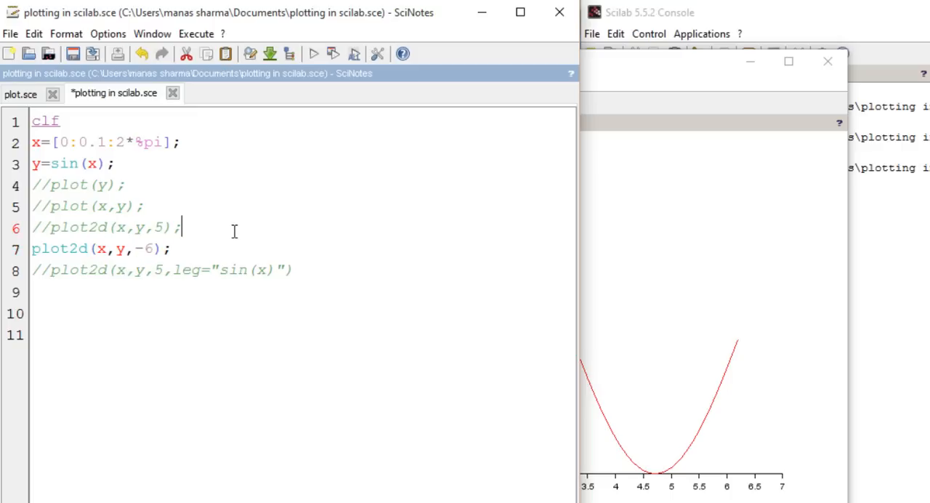
left_click(314, 54)
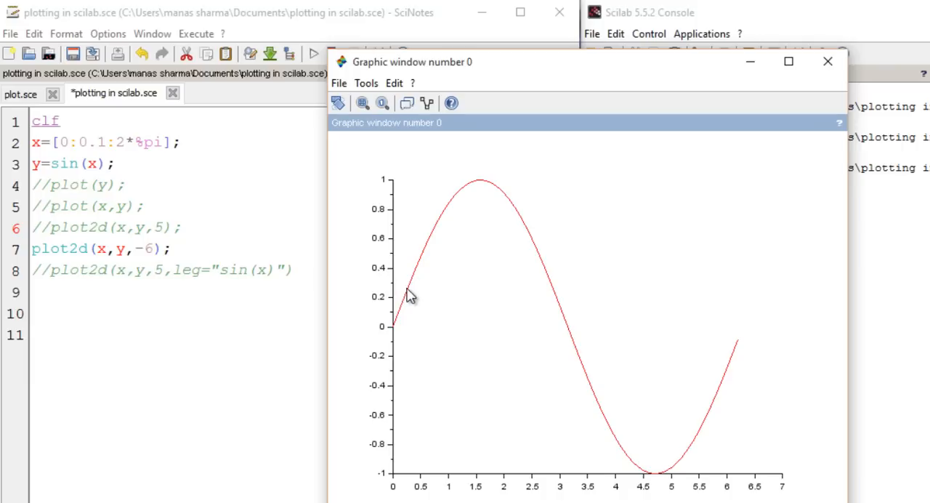
mouse_move(497, 221)
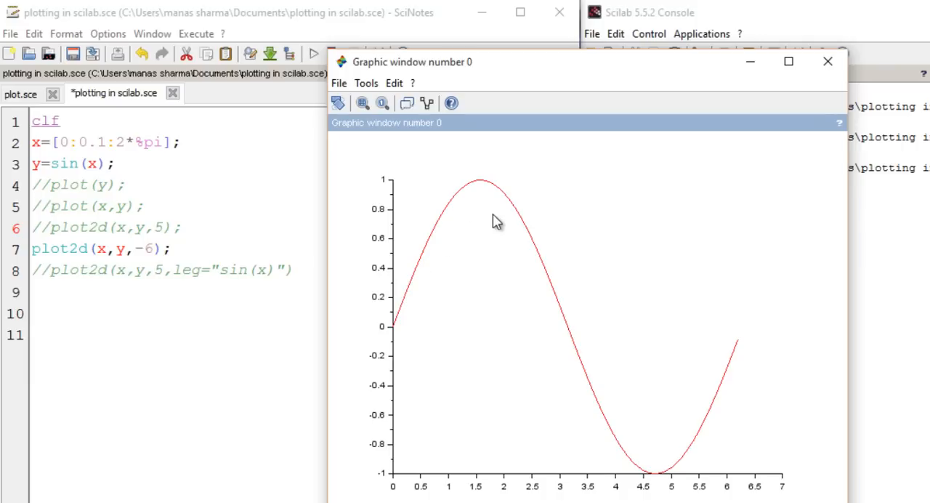
mouse_move(677, 386)
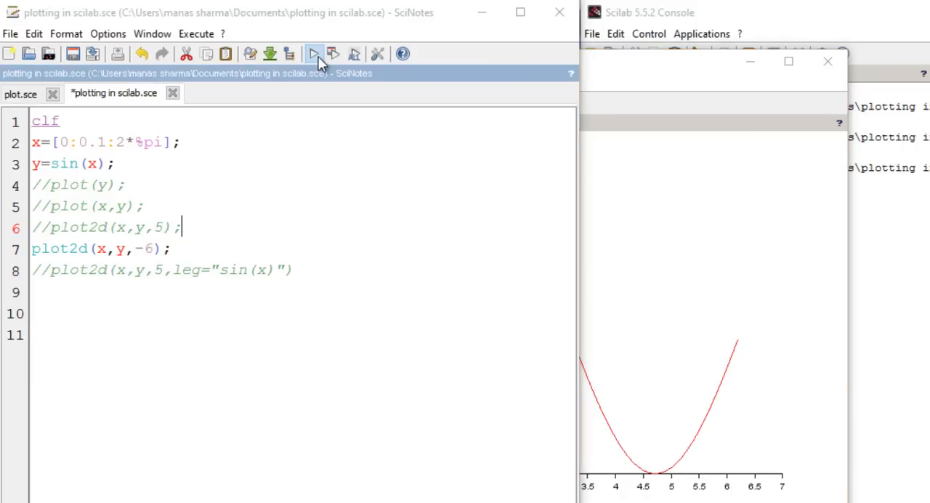
left_click(314, 54)
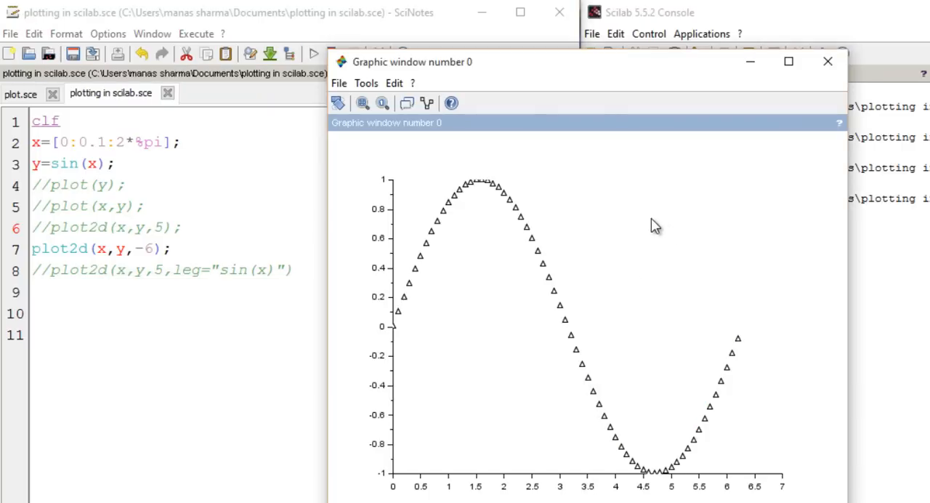
left_click_drag(412, 61, 484, 86)
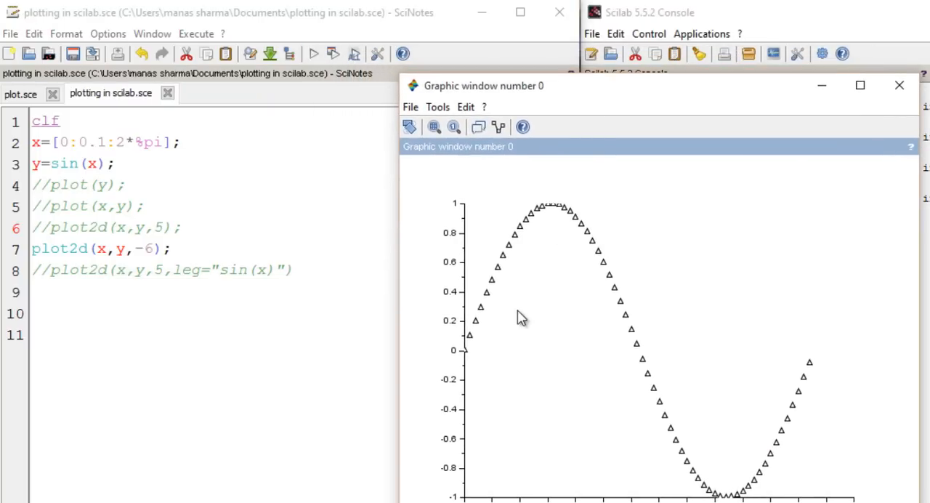
mouse_move(656, 384)
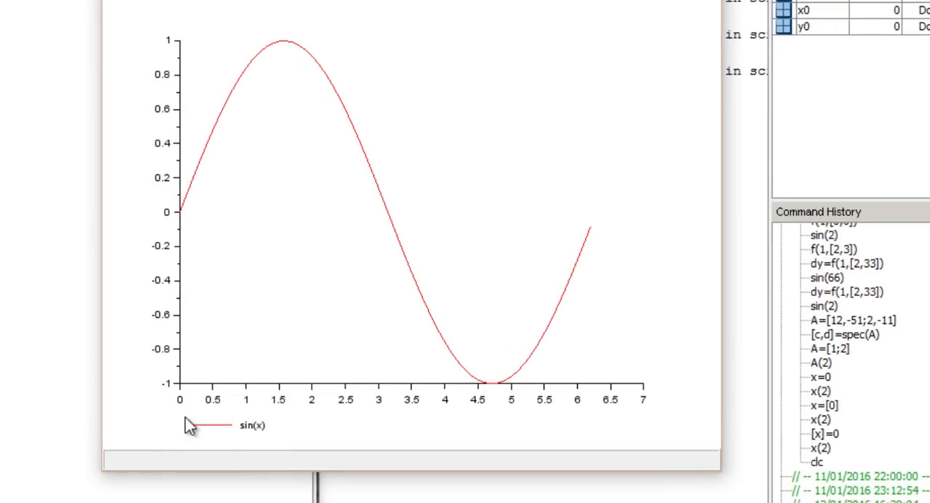
mouse_move(226, 456)
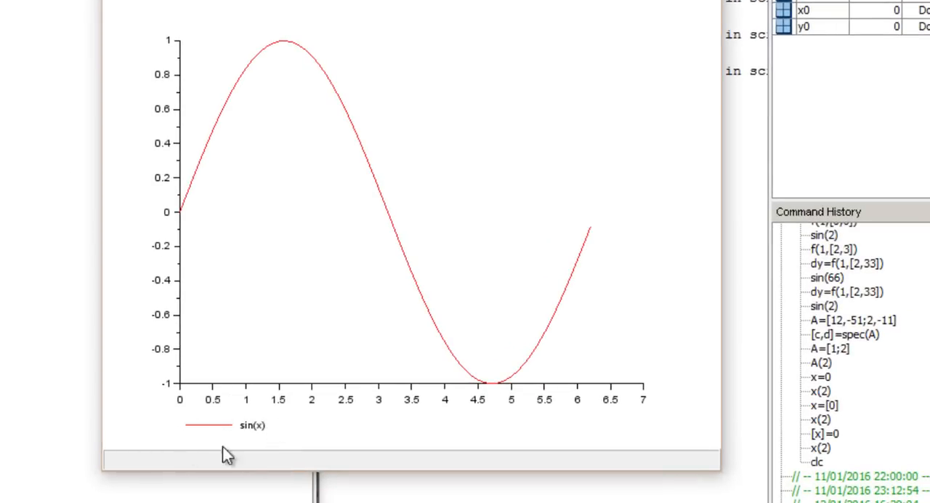